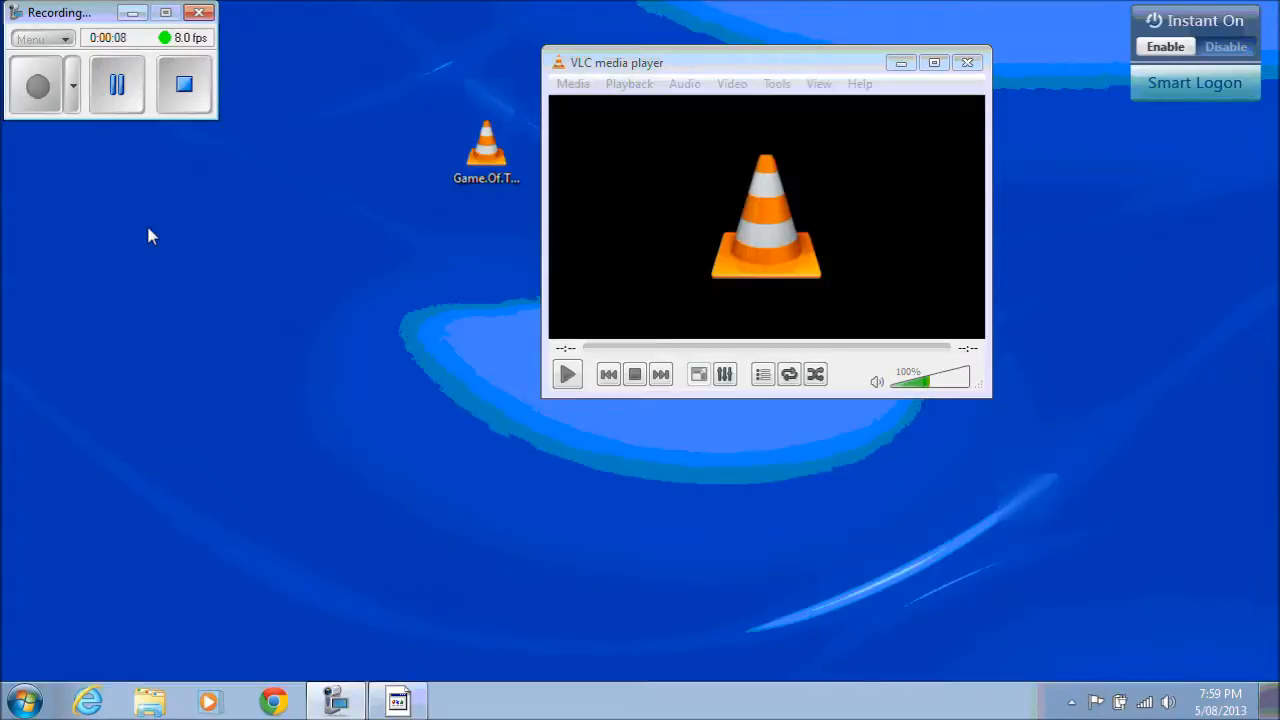
- Download the Windows VLC installer from the 123 my IT downloads page in Internet Explorer
drag(617, 62, 690, 85)
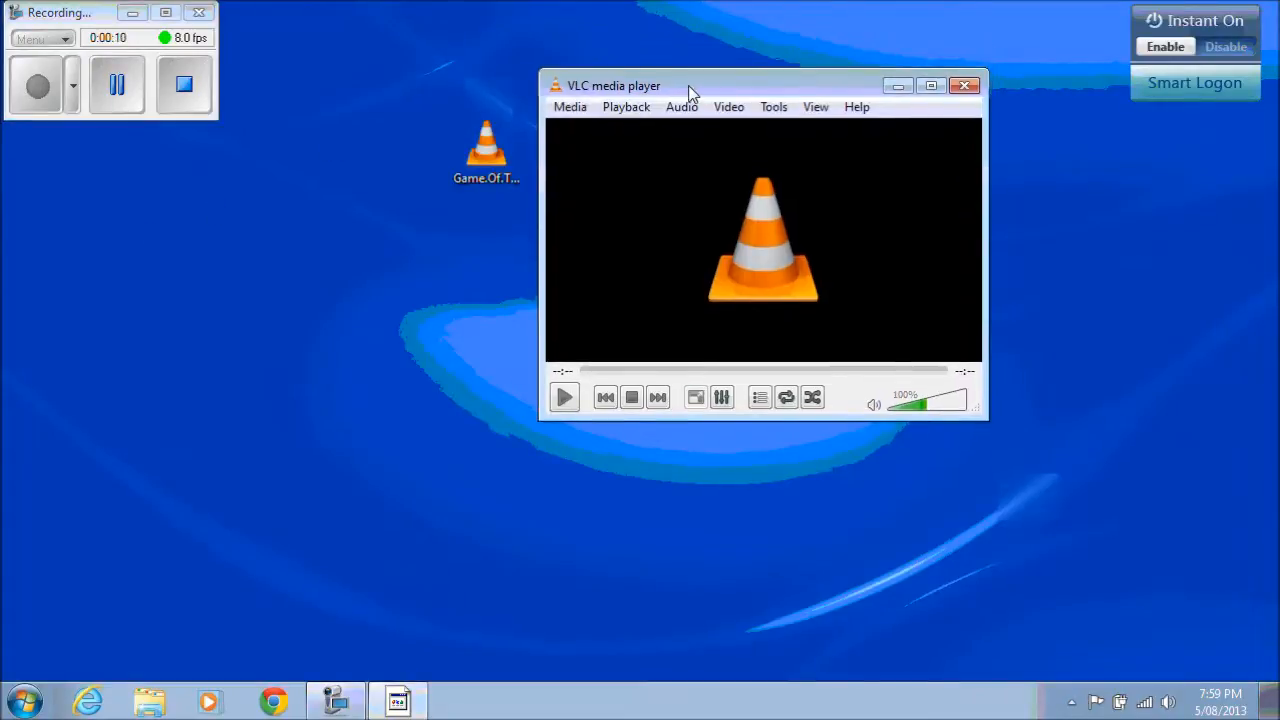
mouse_move(608, 96)
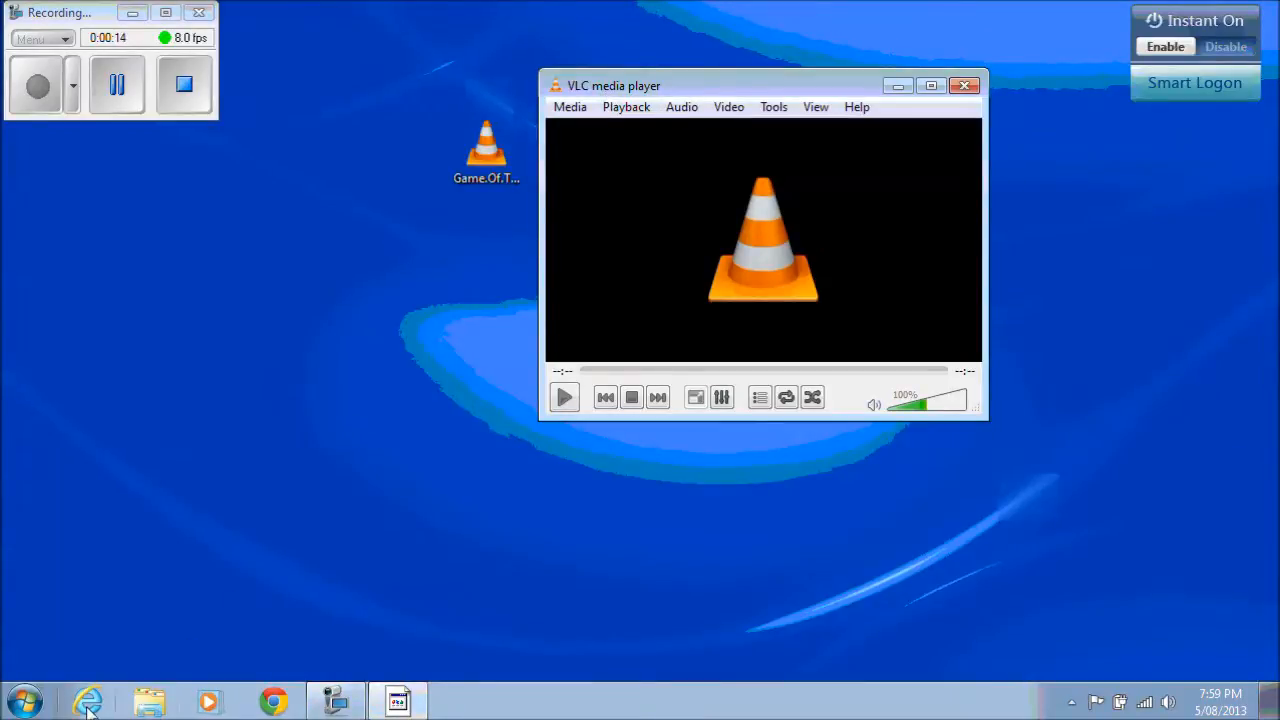
click(87, 700)
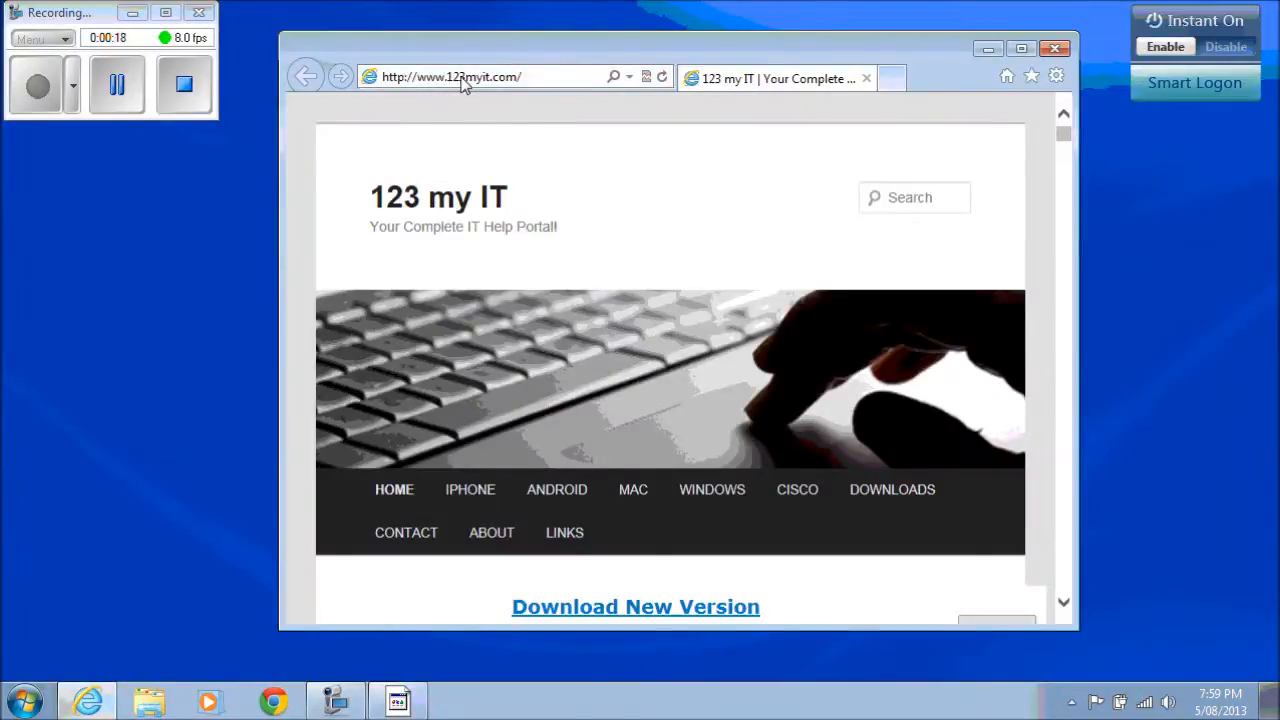
mouse_move(520, 90)
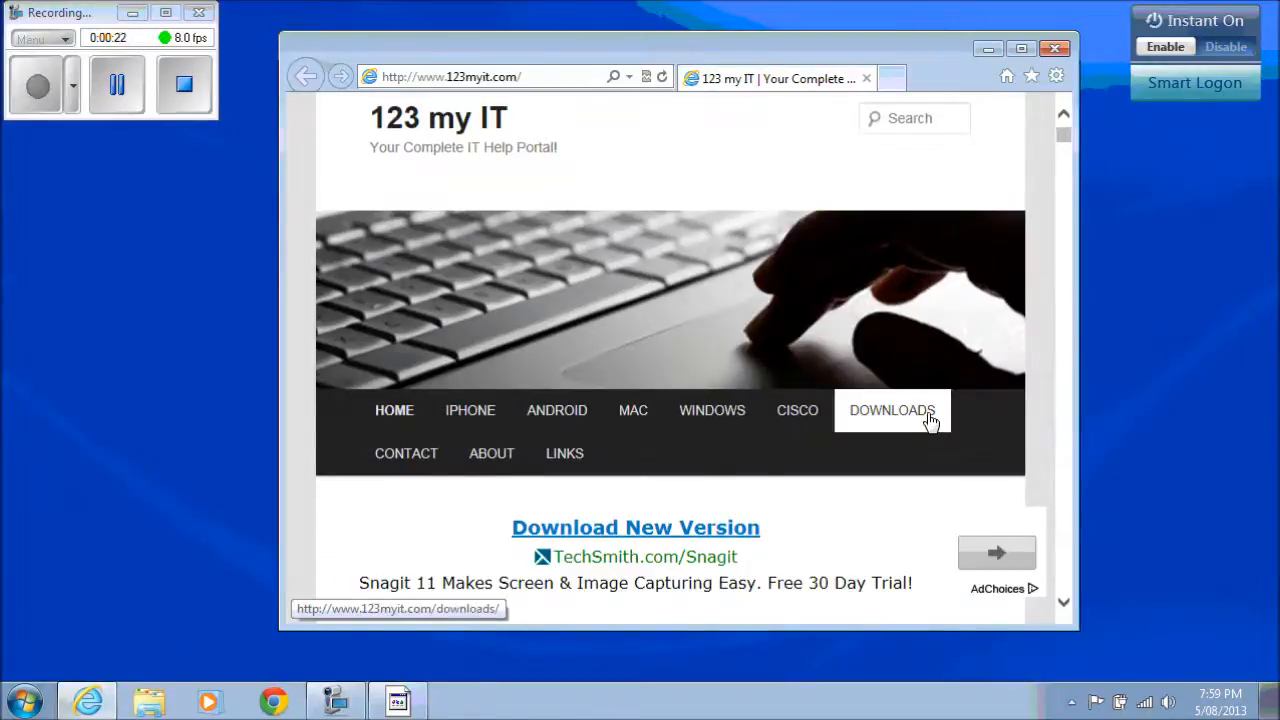
click(891, 410)
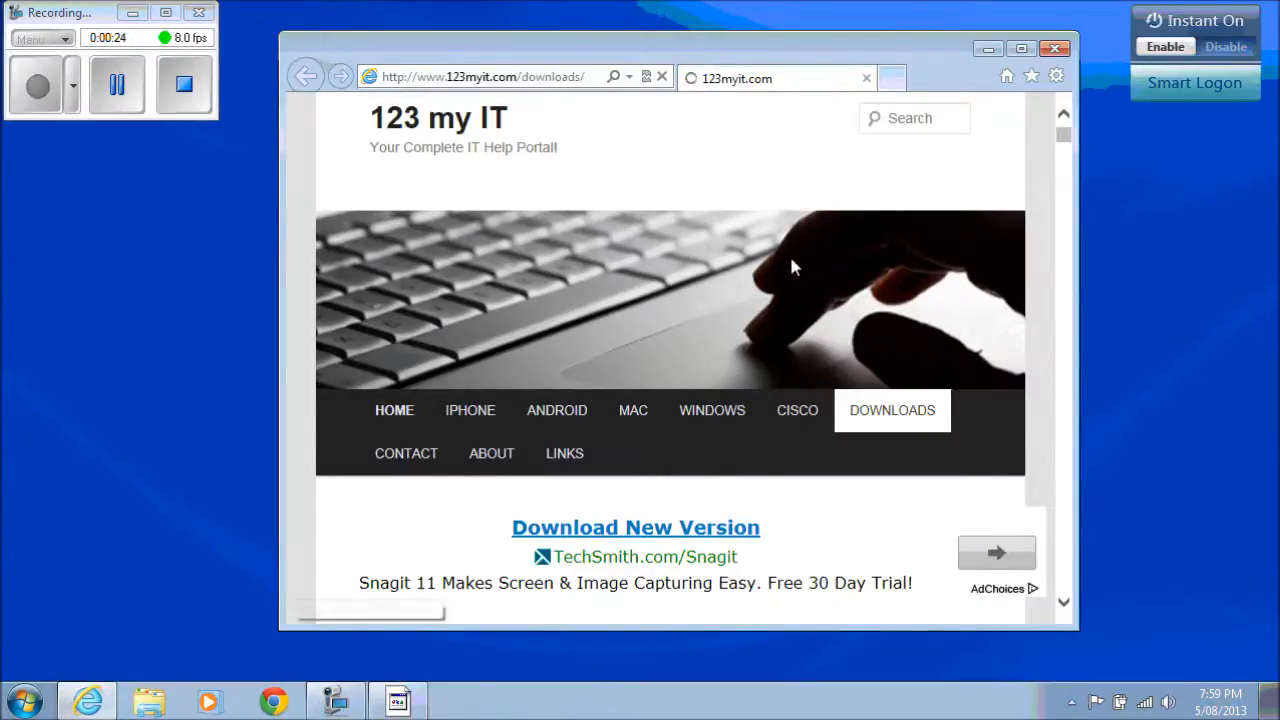
scroll(down, 3)
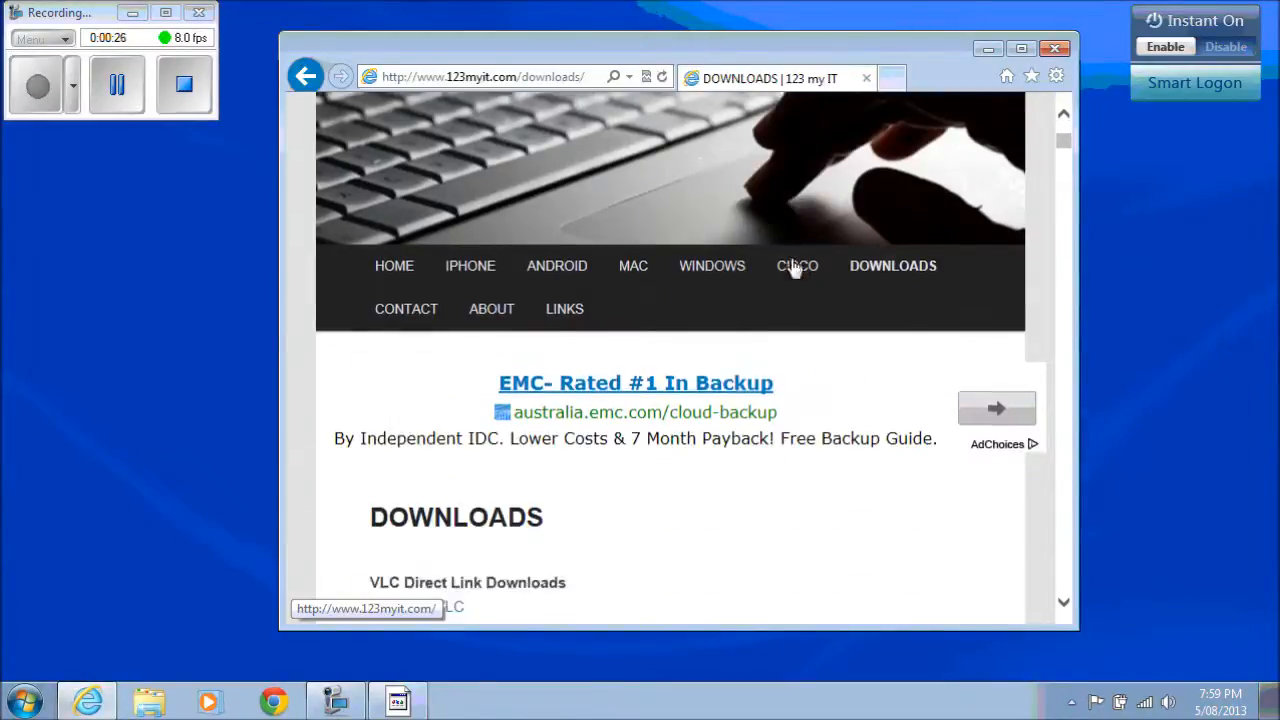
scroll(down, 3)
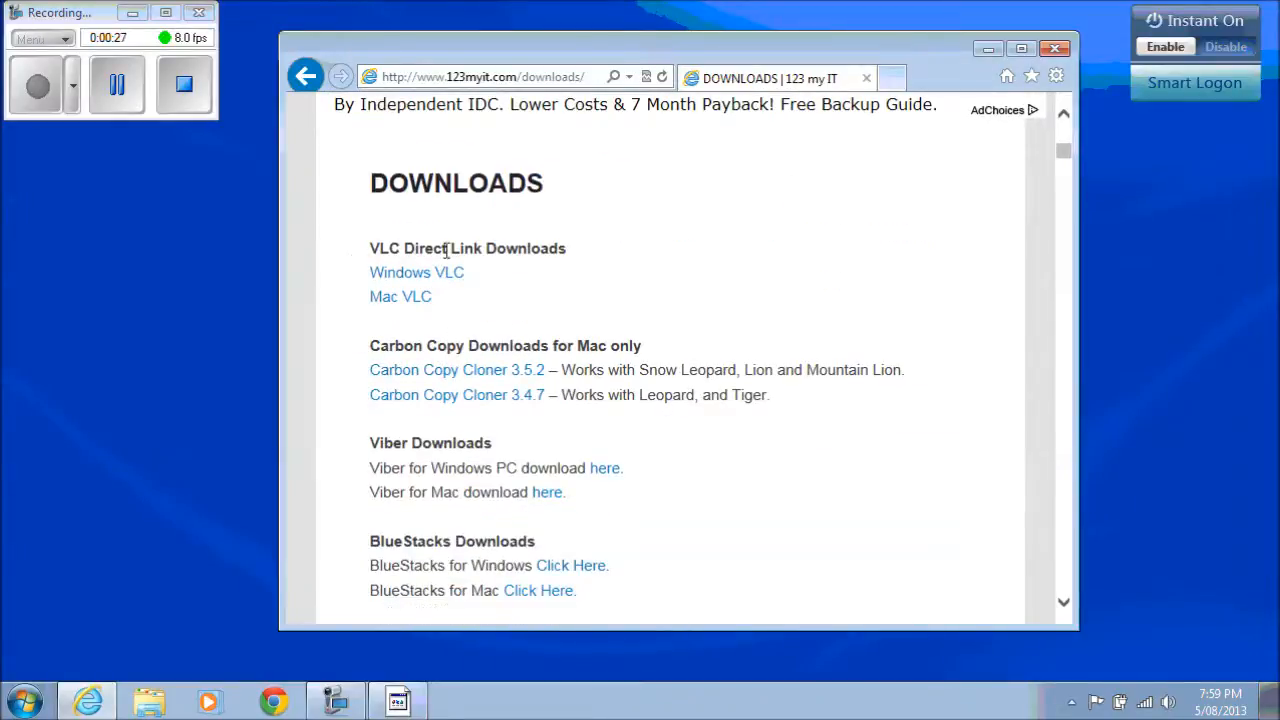
mouse_move(430, 272)
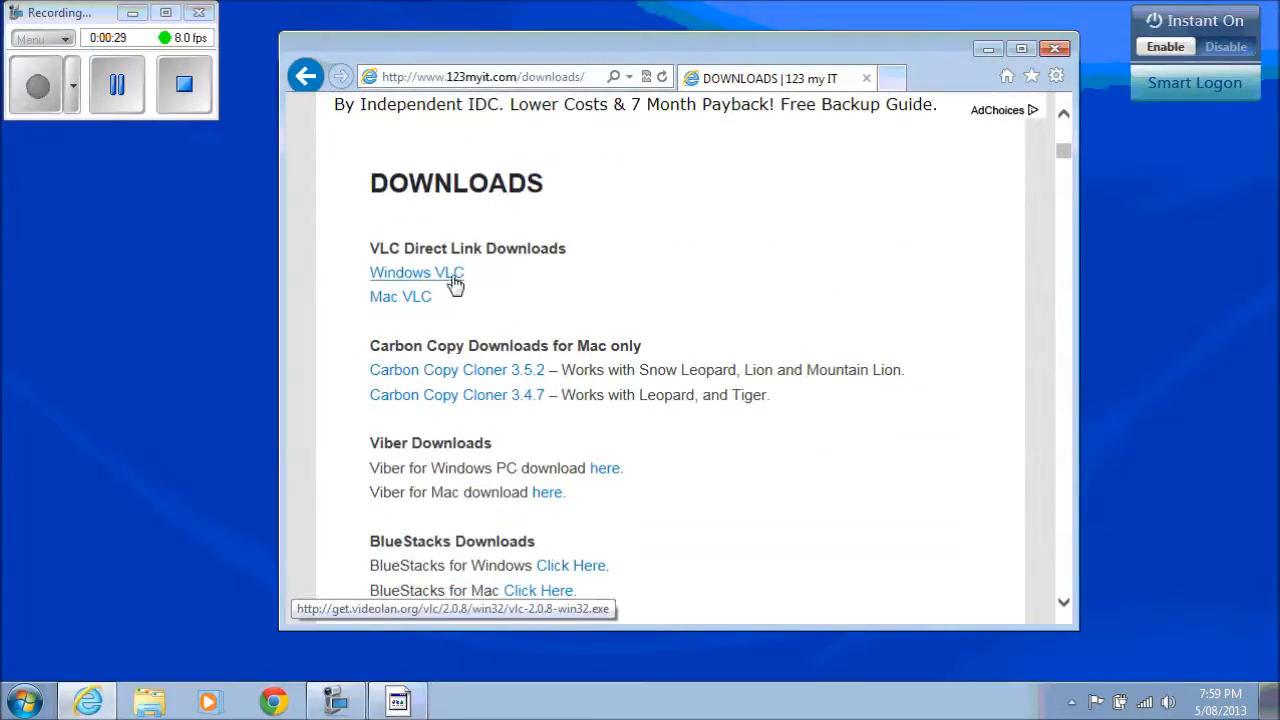
click(414, 272)
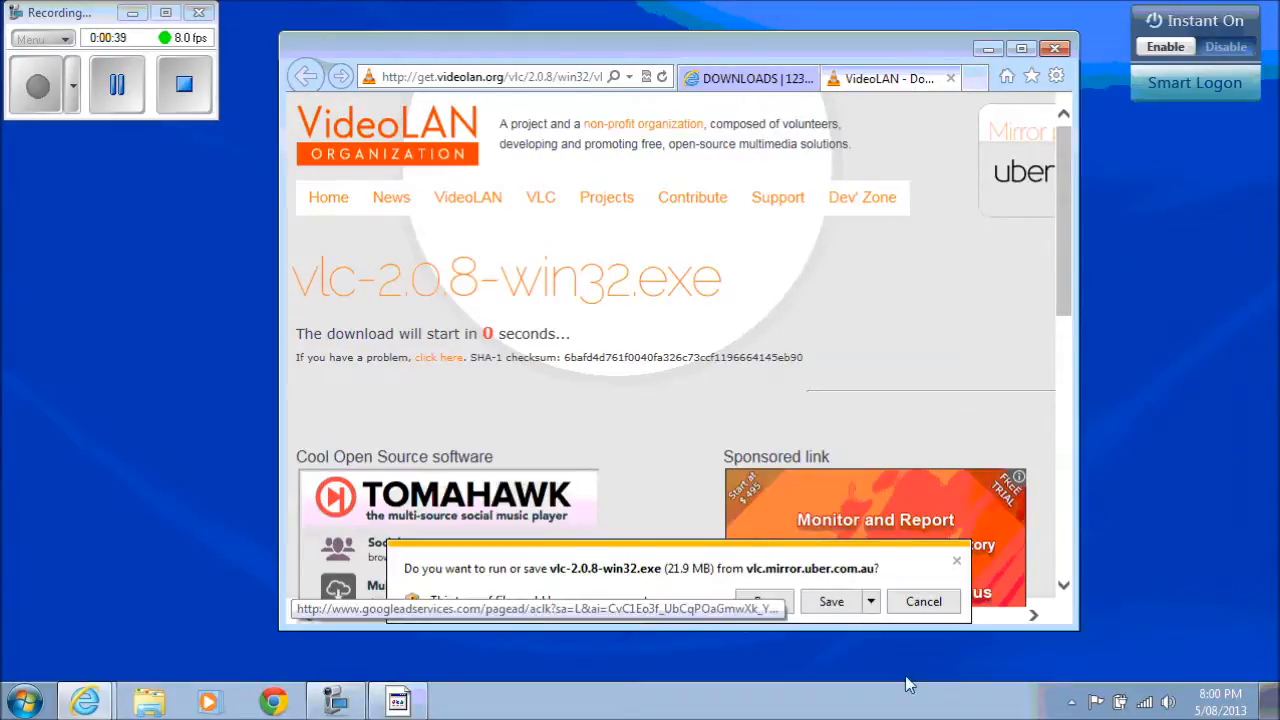
click(922, 601)
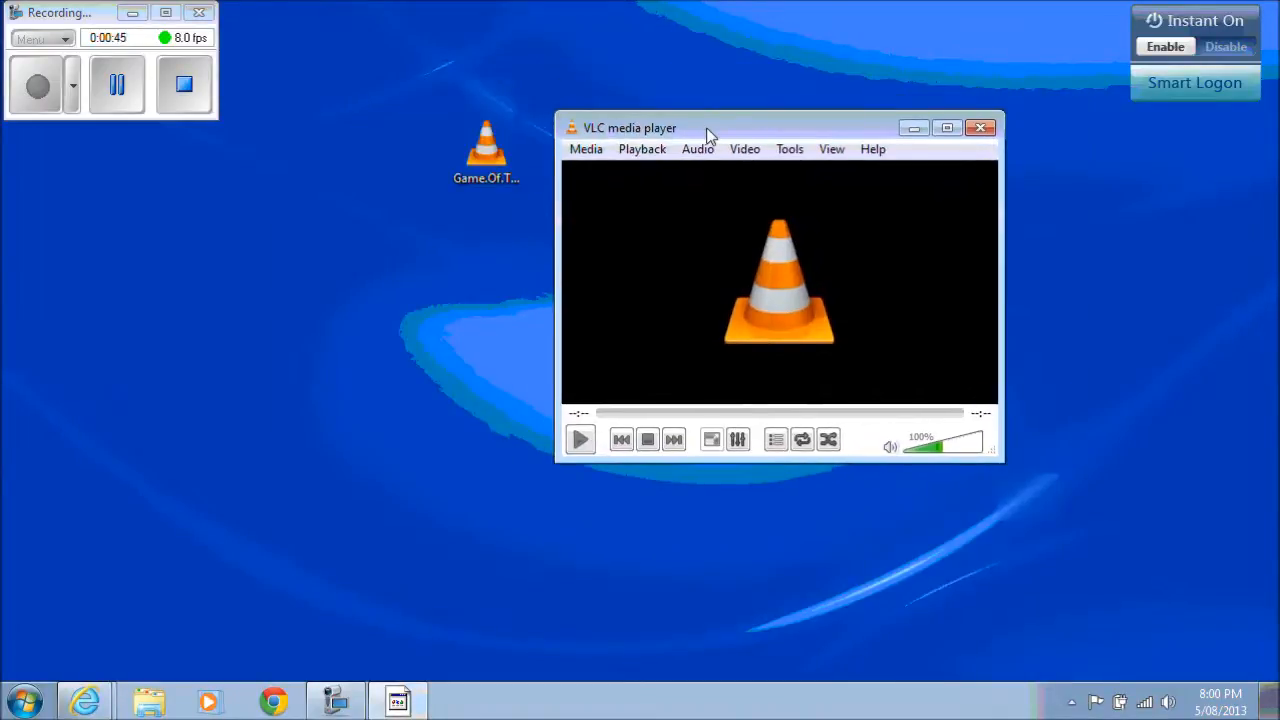
mouse_move(548, 143)
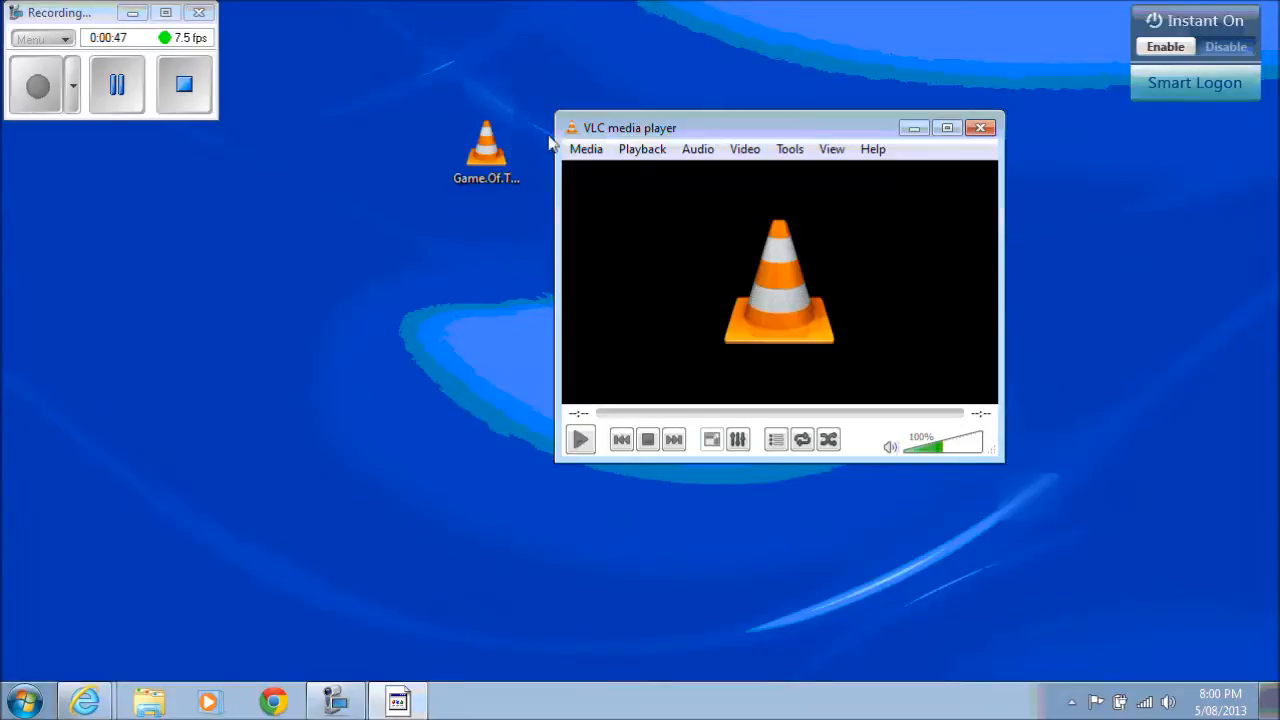
click(410, 160)
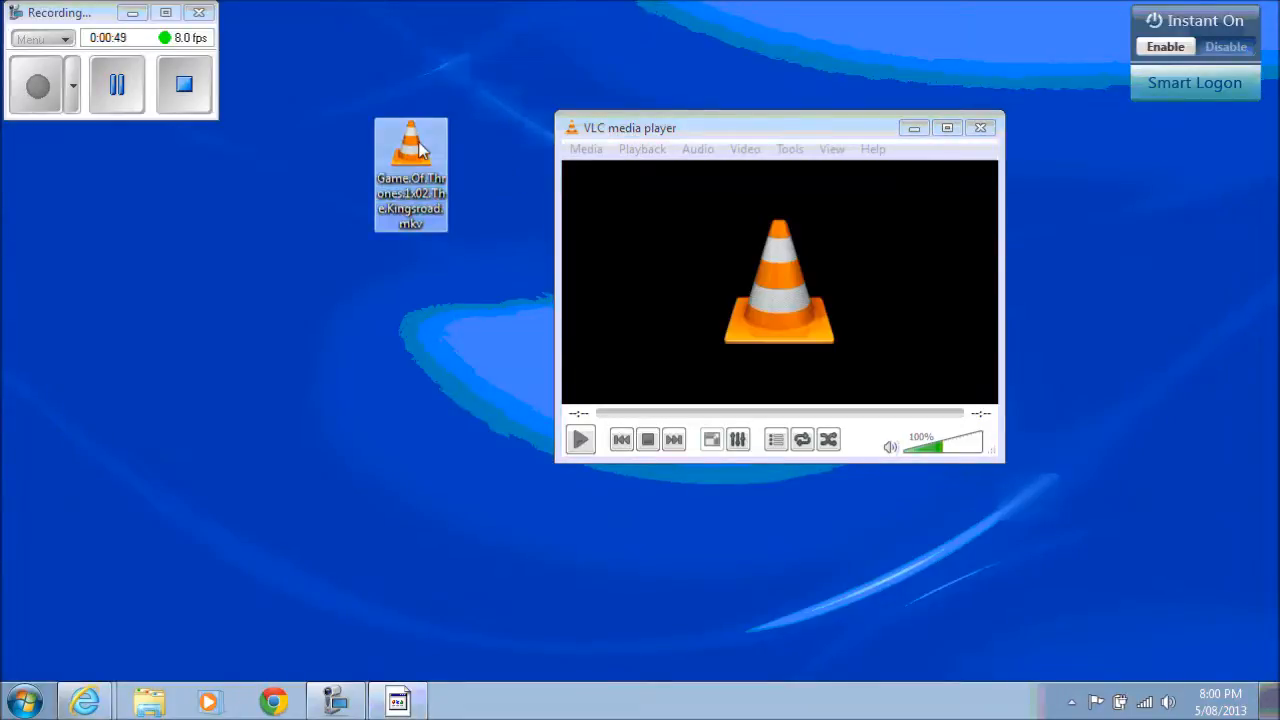
mouse_move(410, 160)
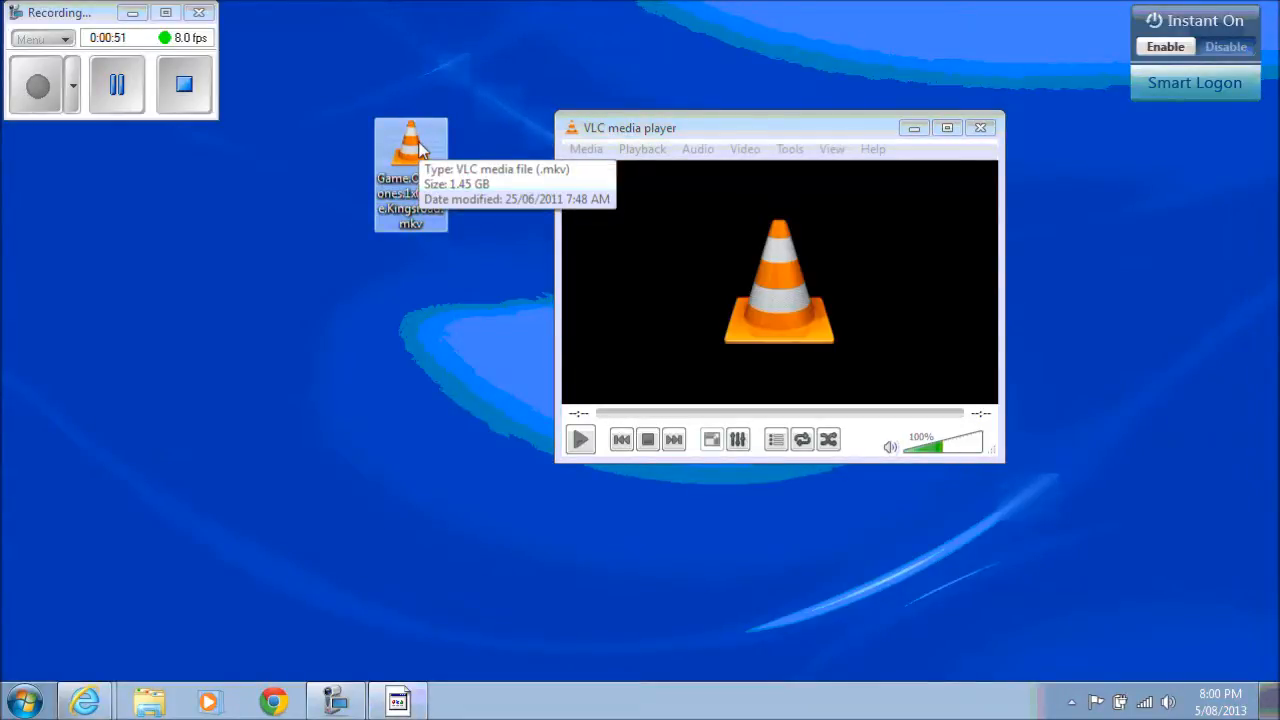
mouse_move(653, 140)
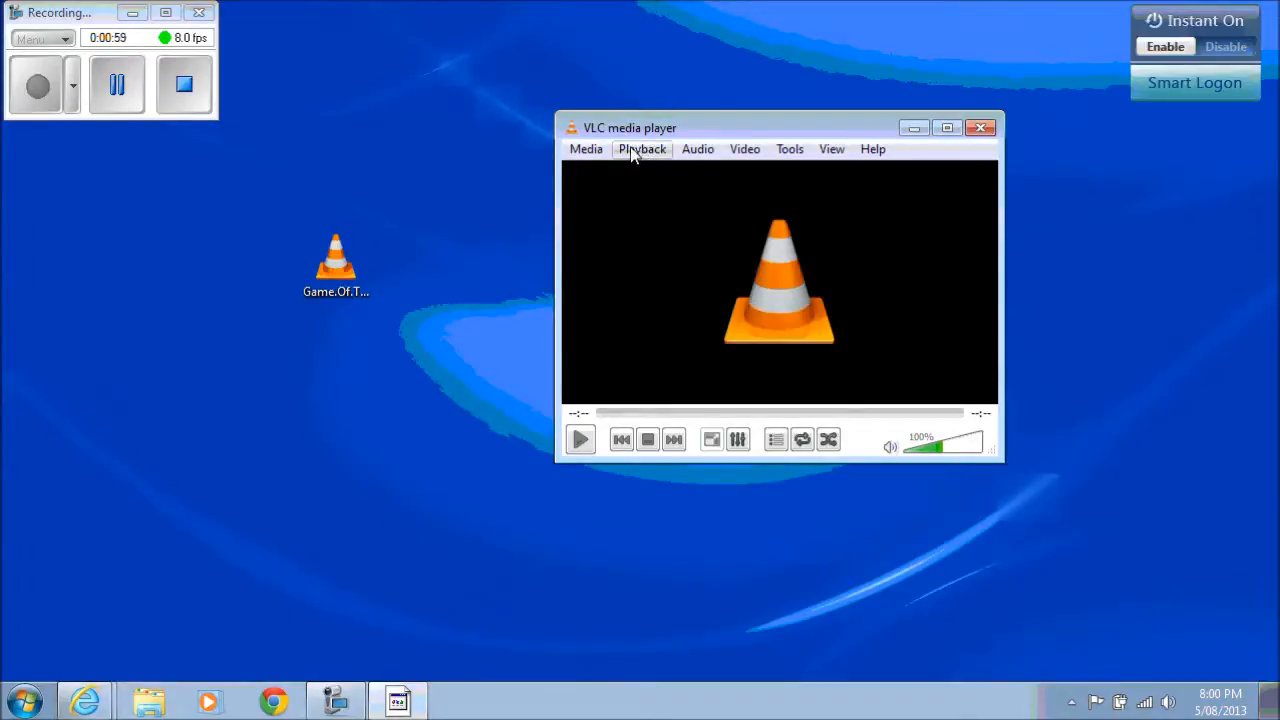
- Add the Game.Of.Thrones episode in Open Media and expand the actions beside Play
click(586, 148)
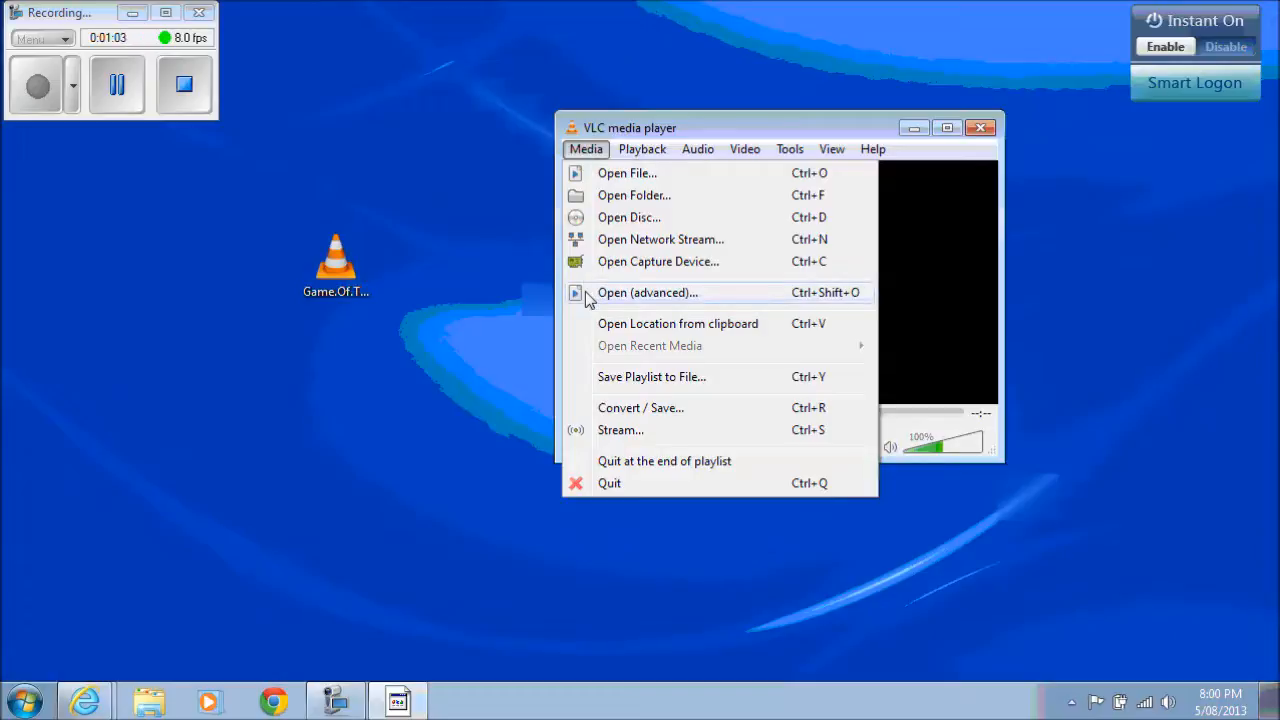
click(626, 173)
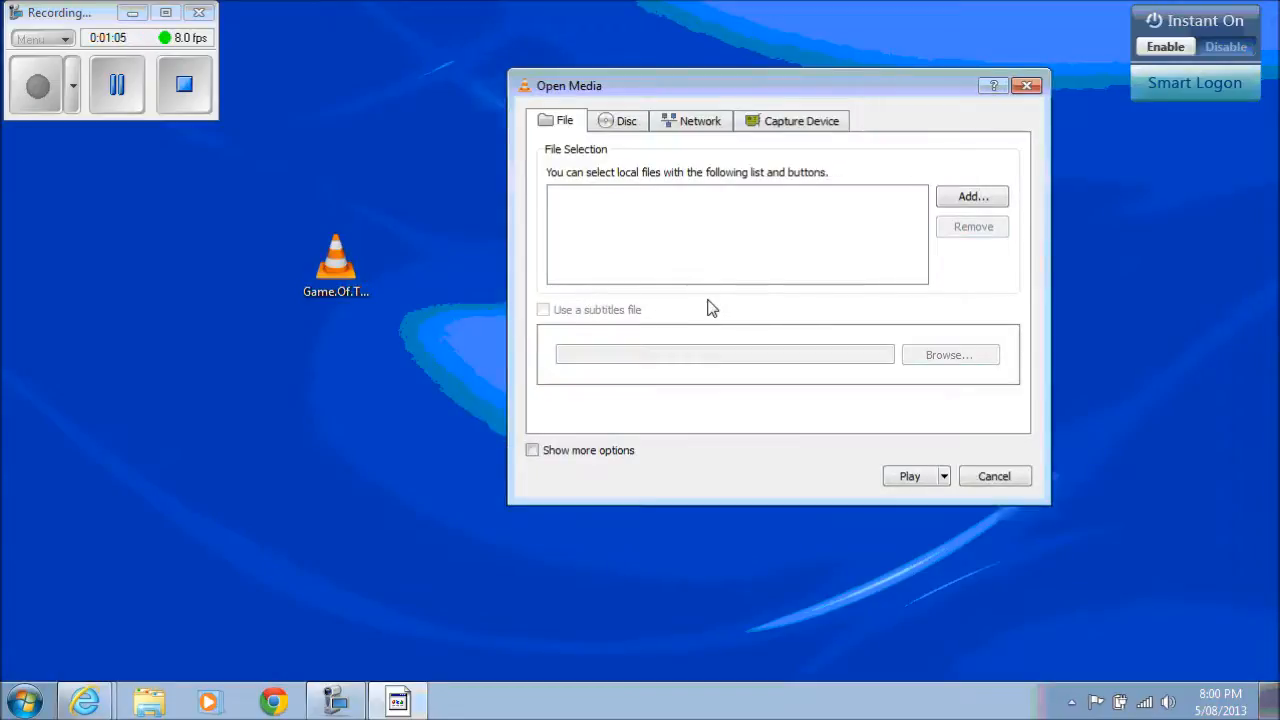
mouse_move(972, 197)
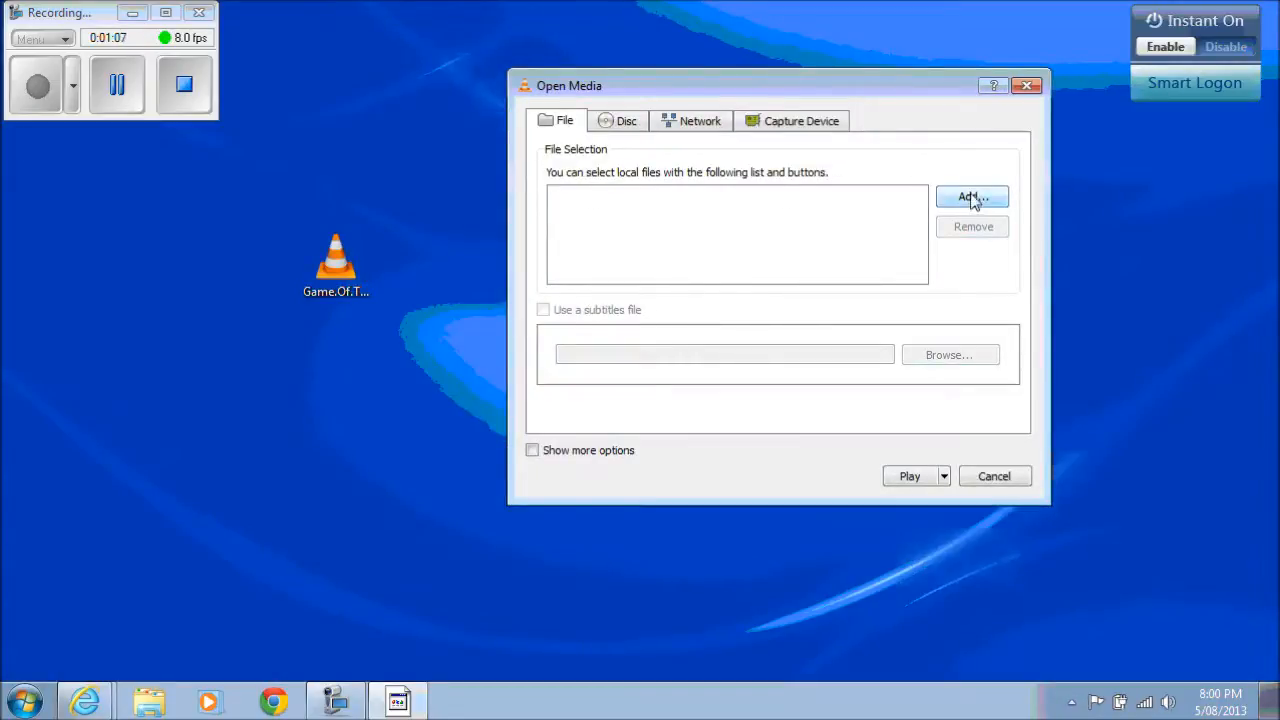
click(971, 197)
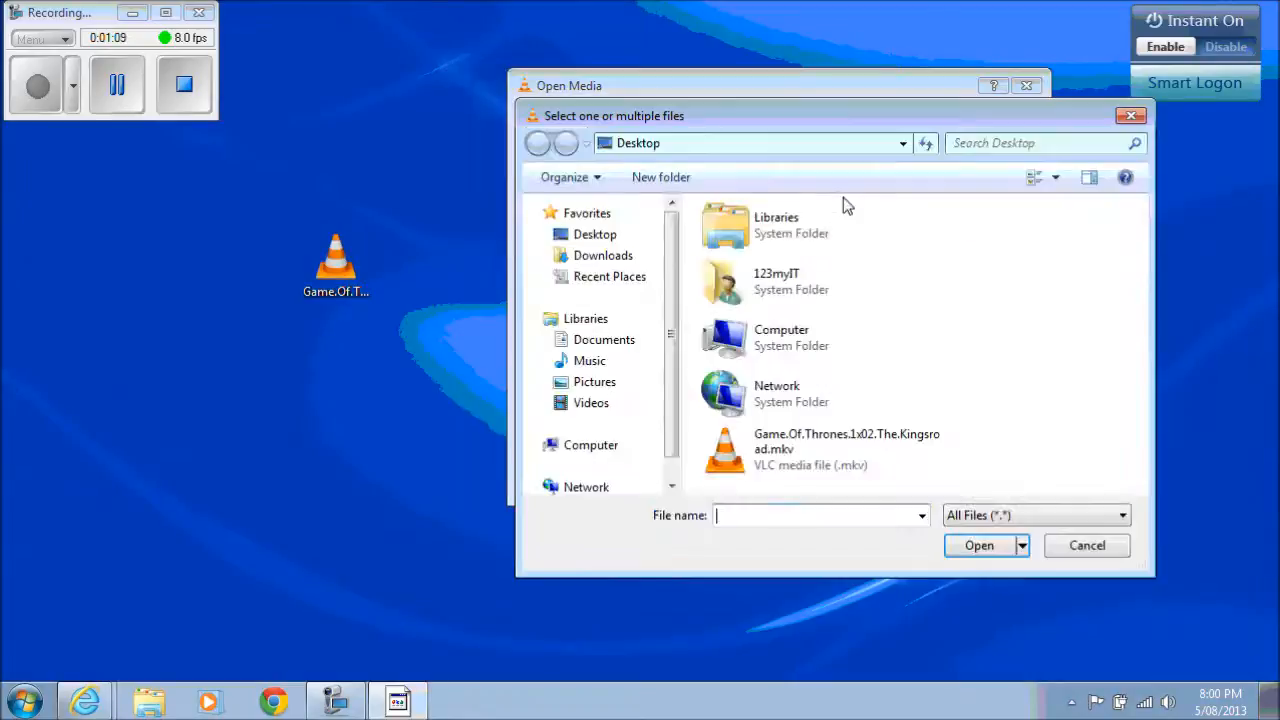
double_click(846, 441)
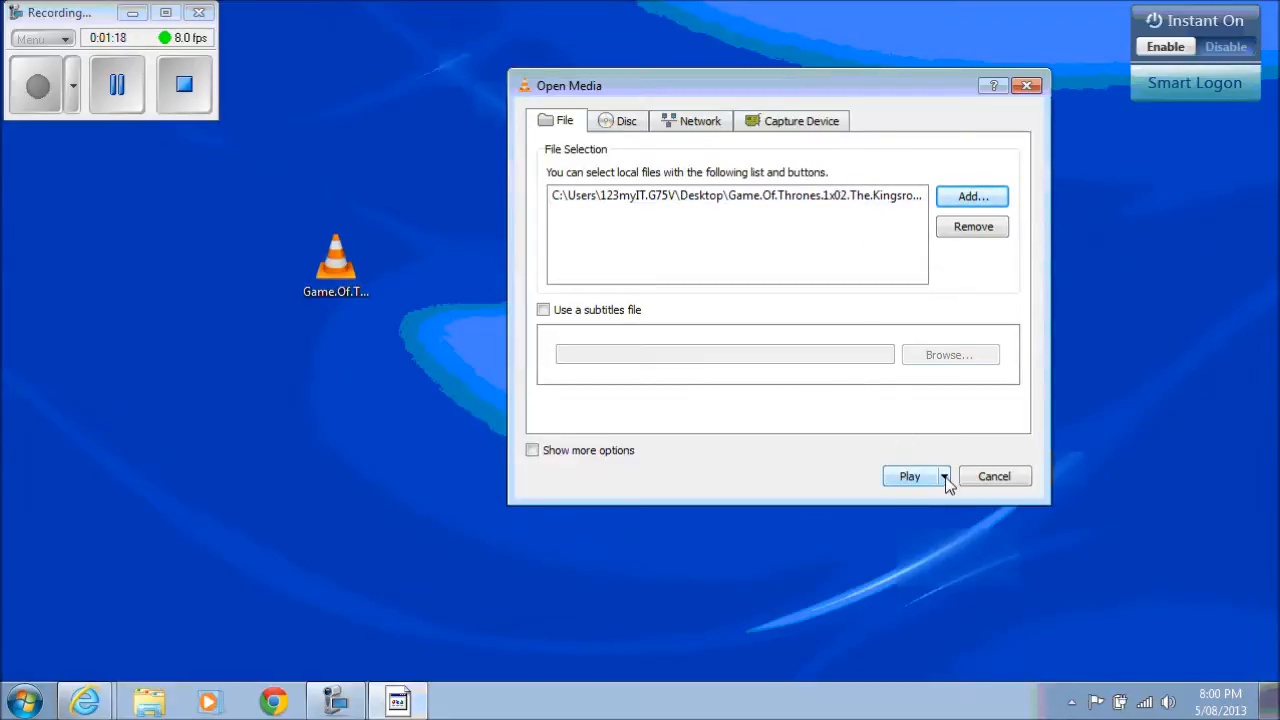
click(943, 476)
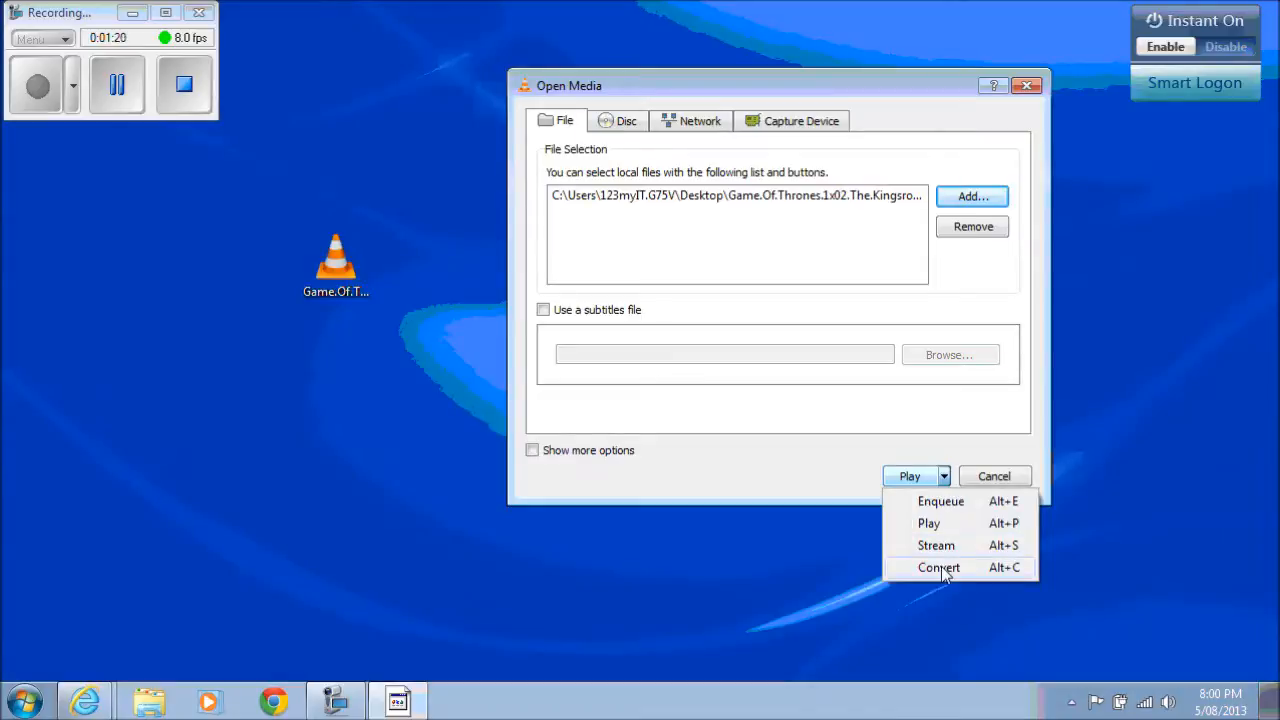
- Choose Convert for the episode and enter got_ringtone as the destination file name
click(938, 567)
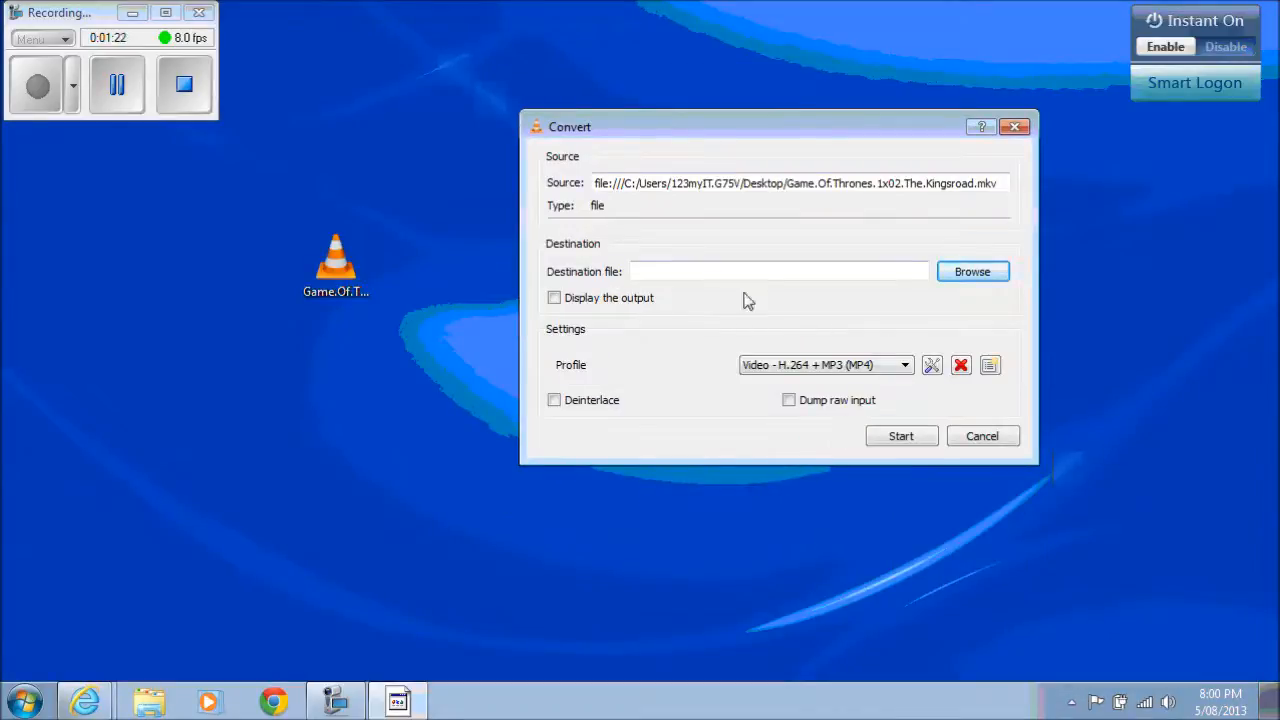
click(778, 271)
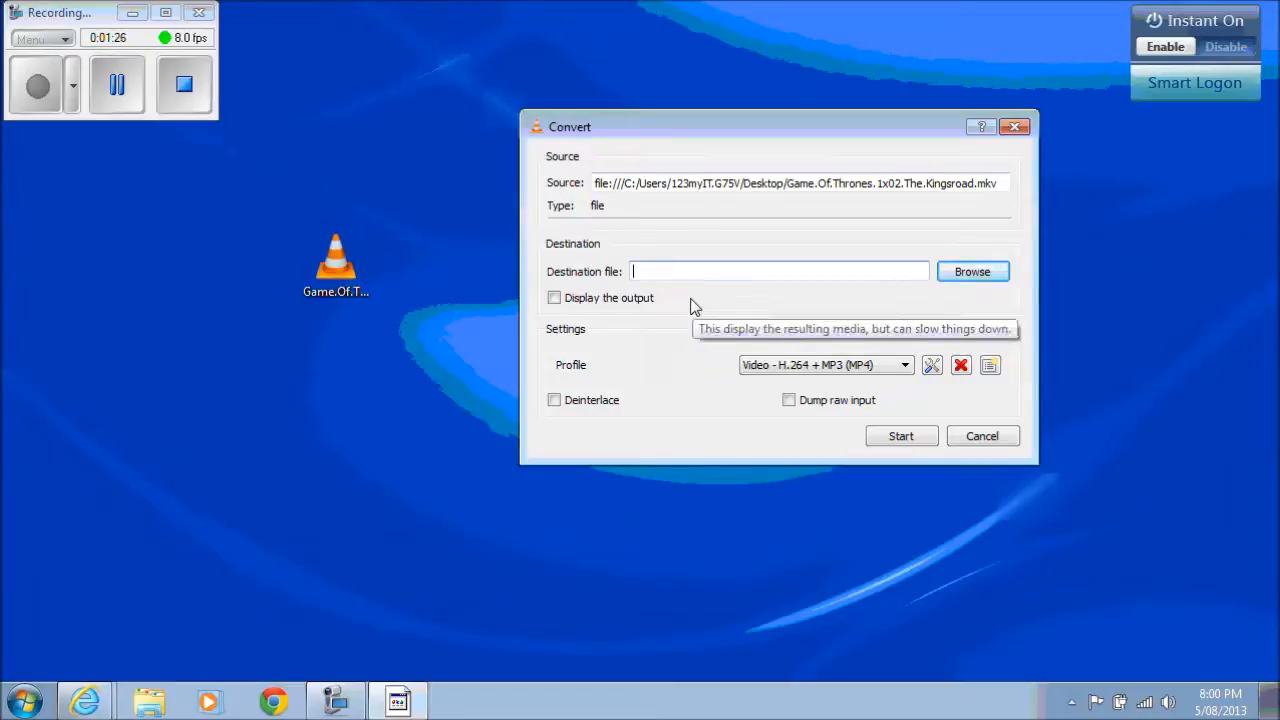
text(g)
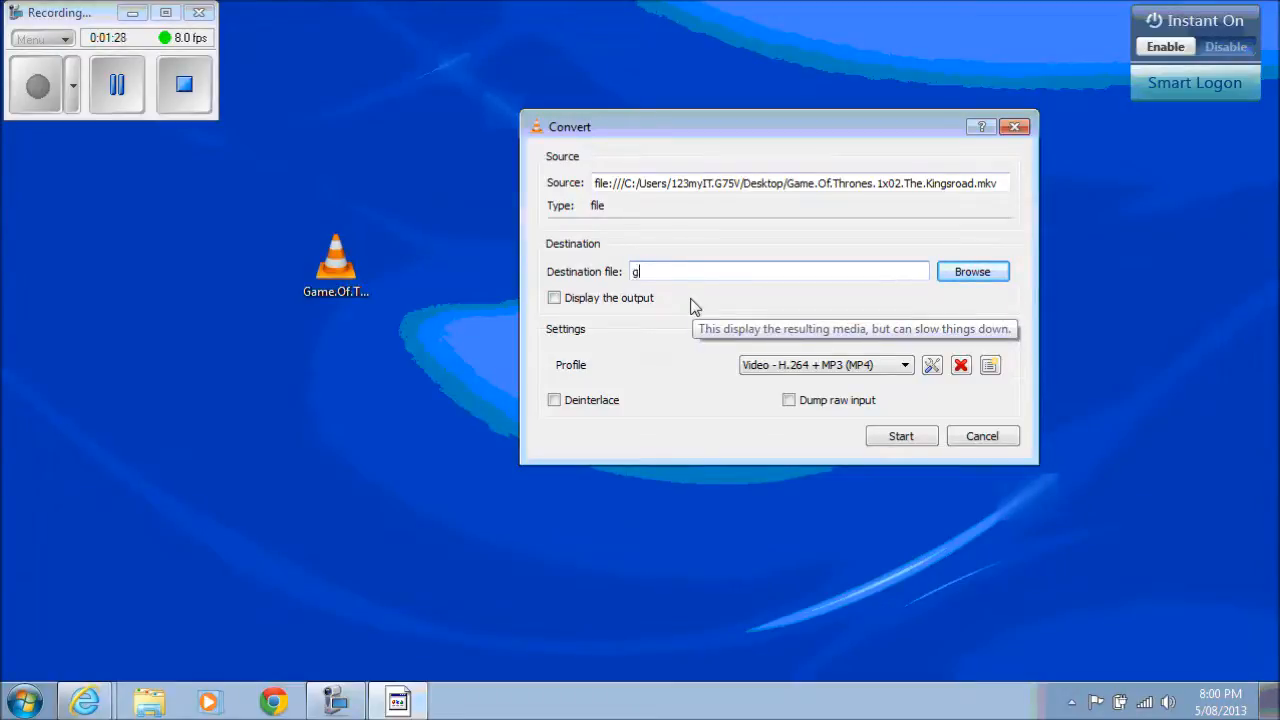
text(ot)
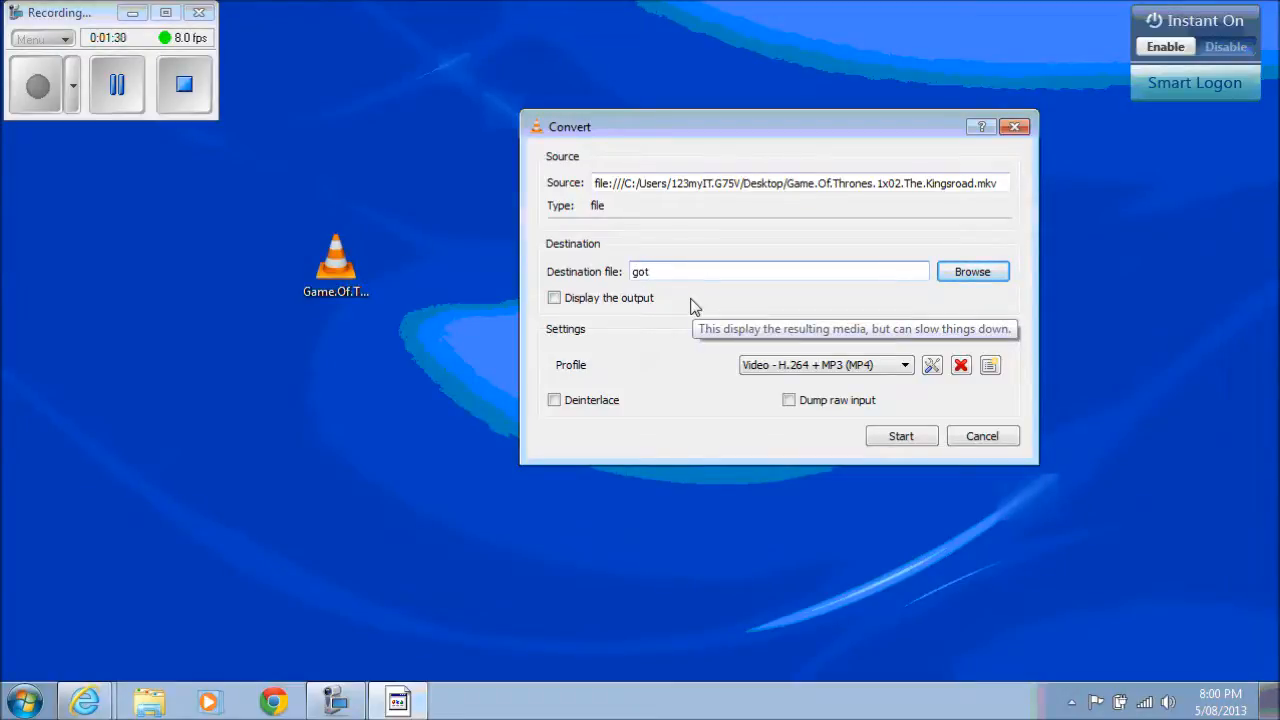
text(_rin)
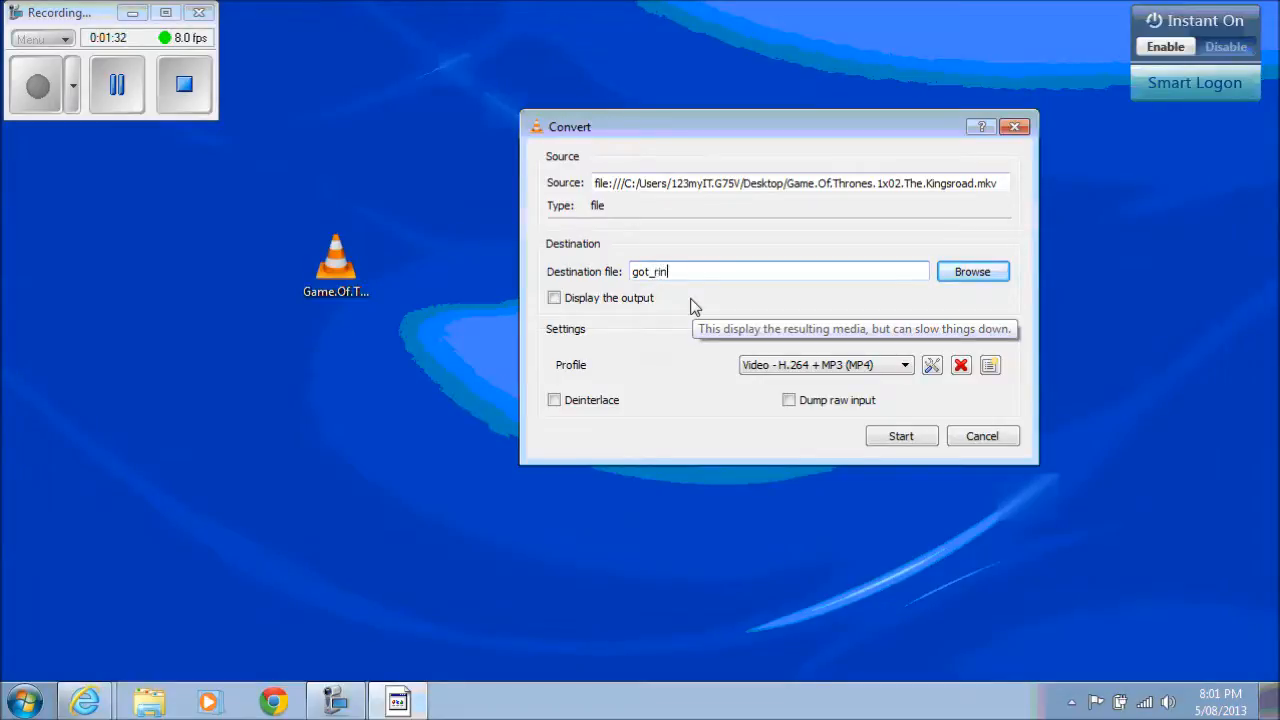
text(gtone)
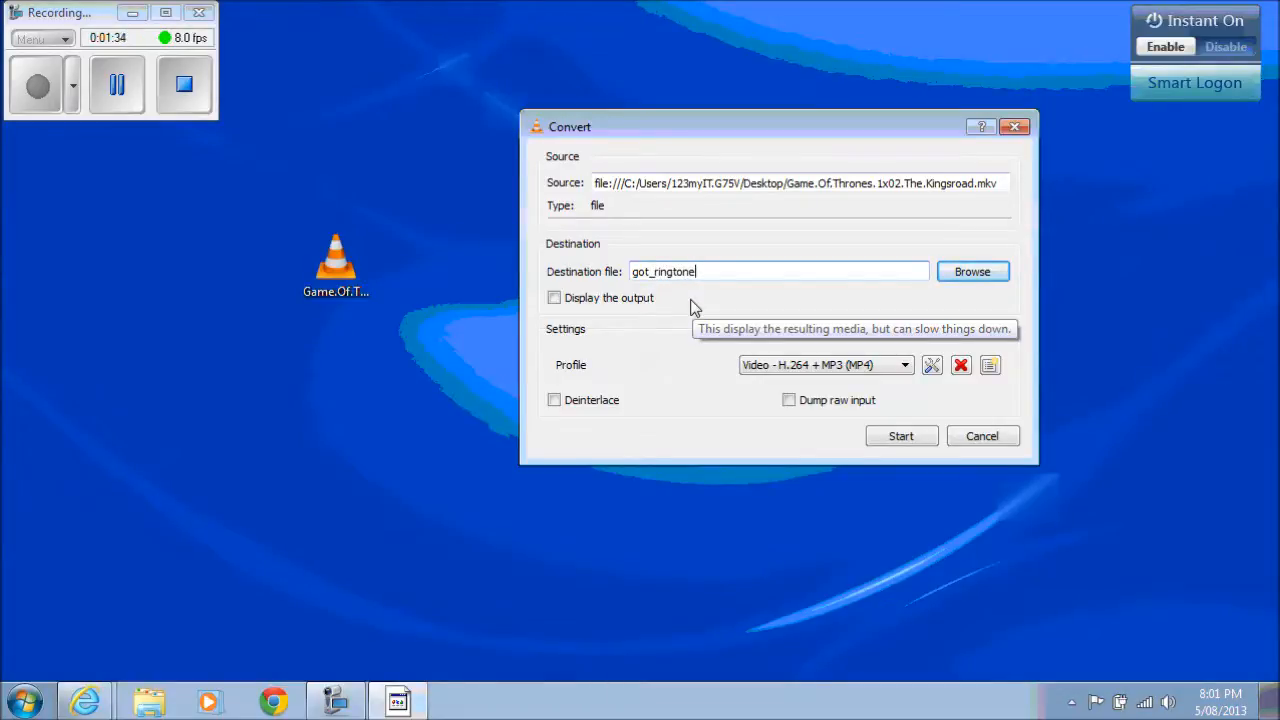
- Select the Audio - MP3 profile and start converting to got_ringtone
click(903, 364)
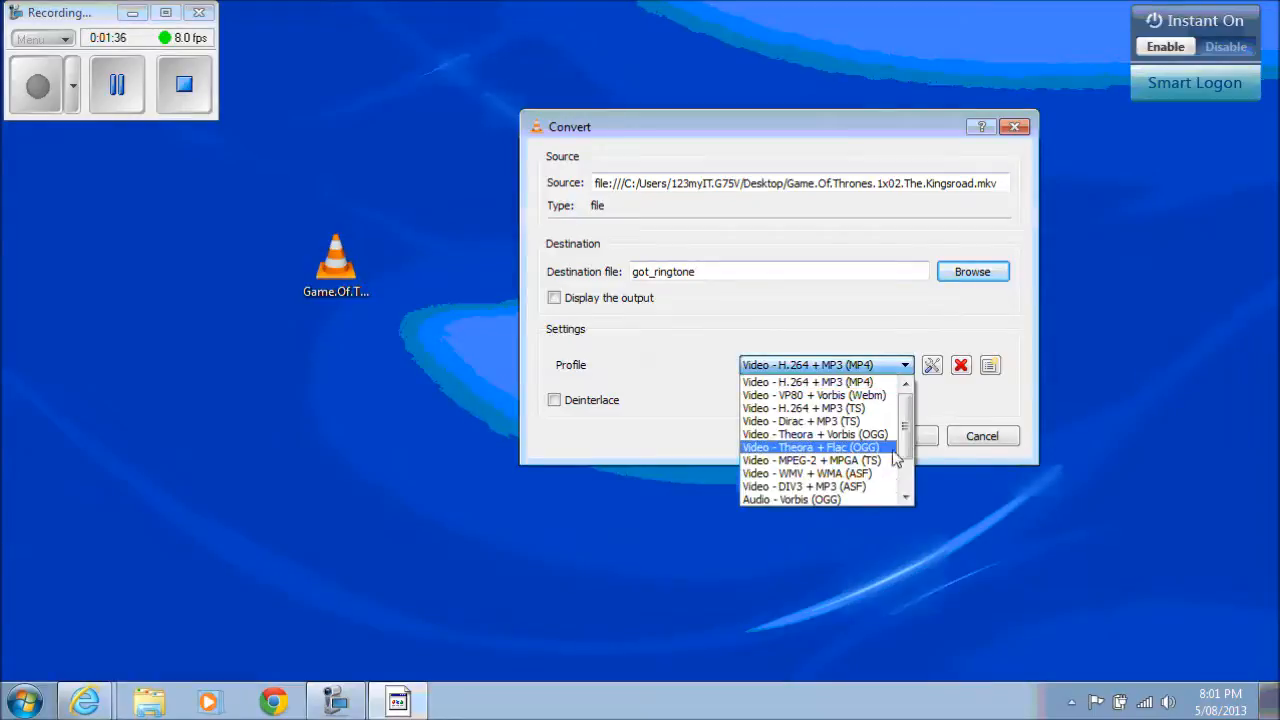
mouse_move(855, 460)
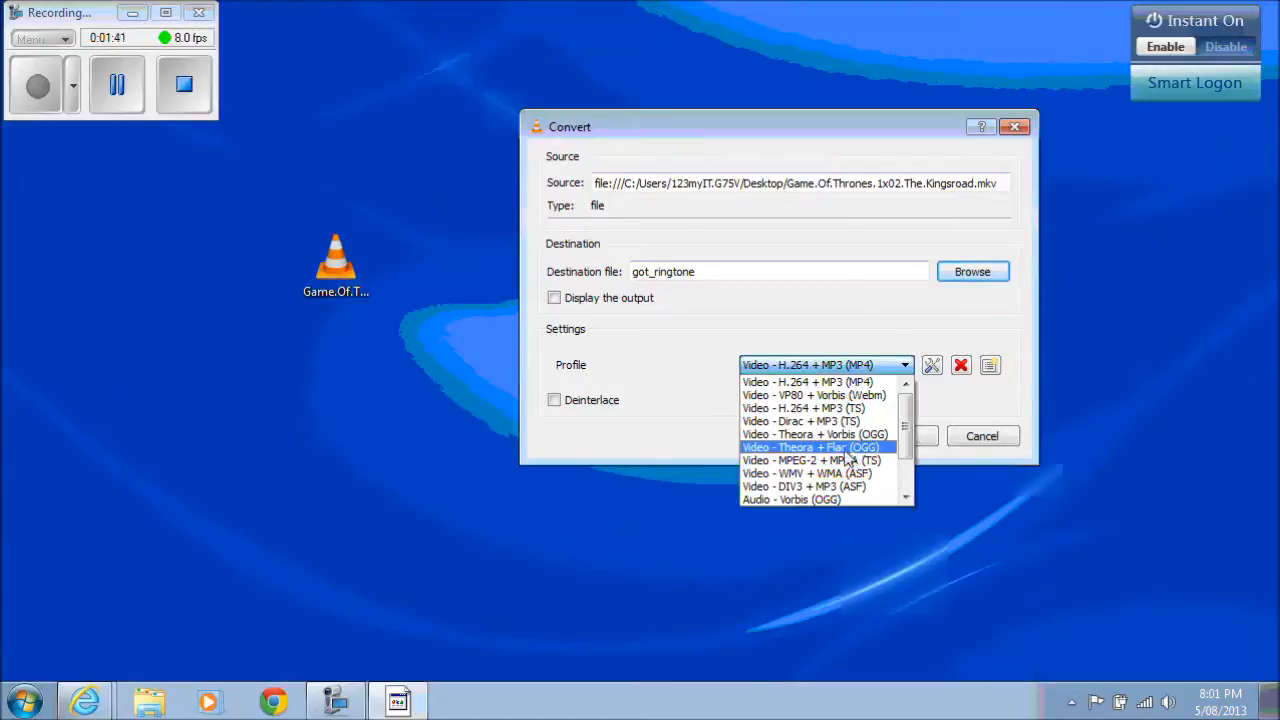
scroll(down, 3)
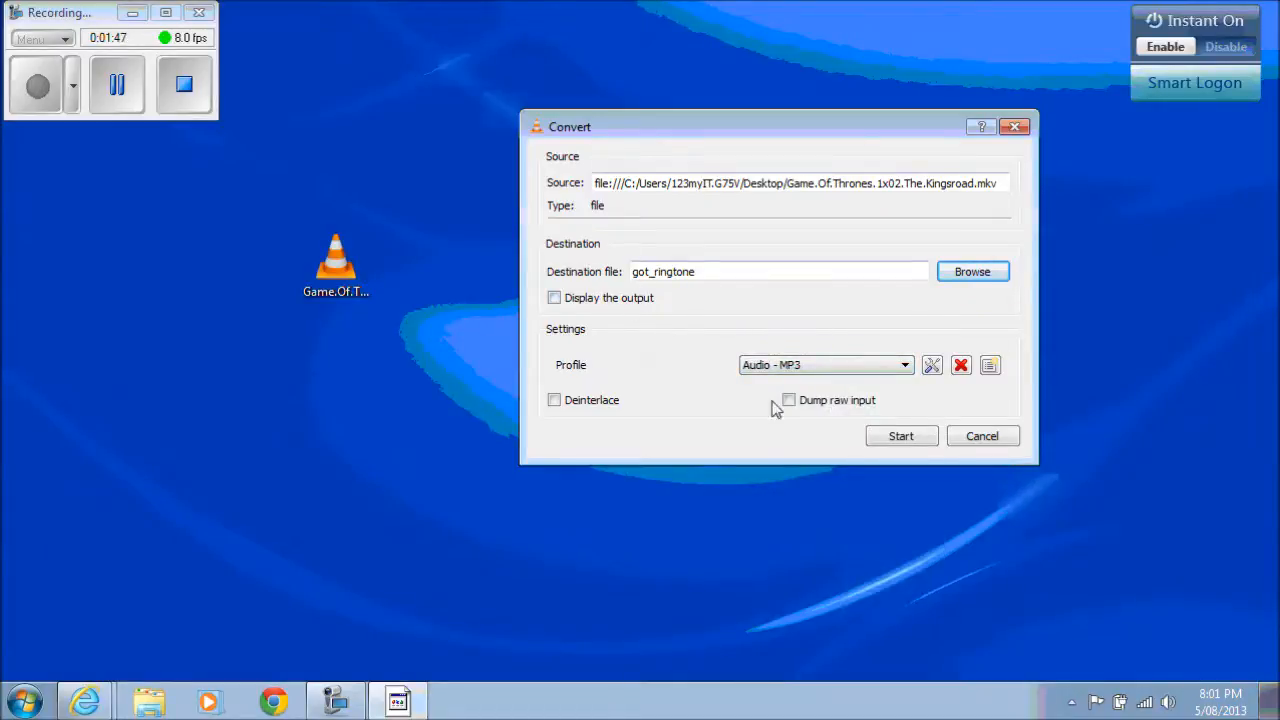
click(899, 435)
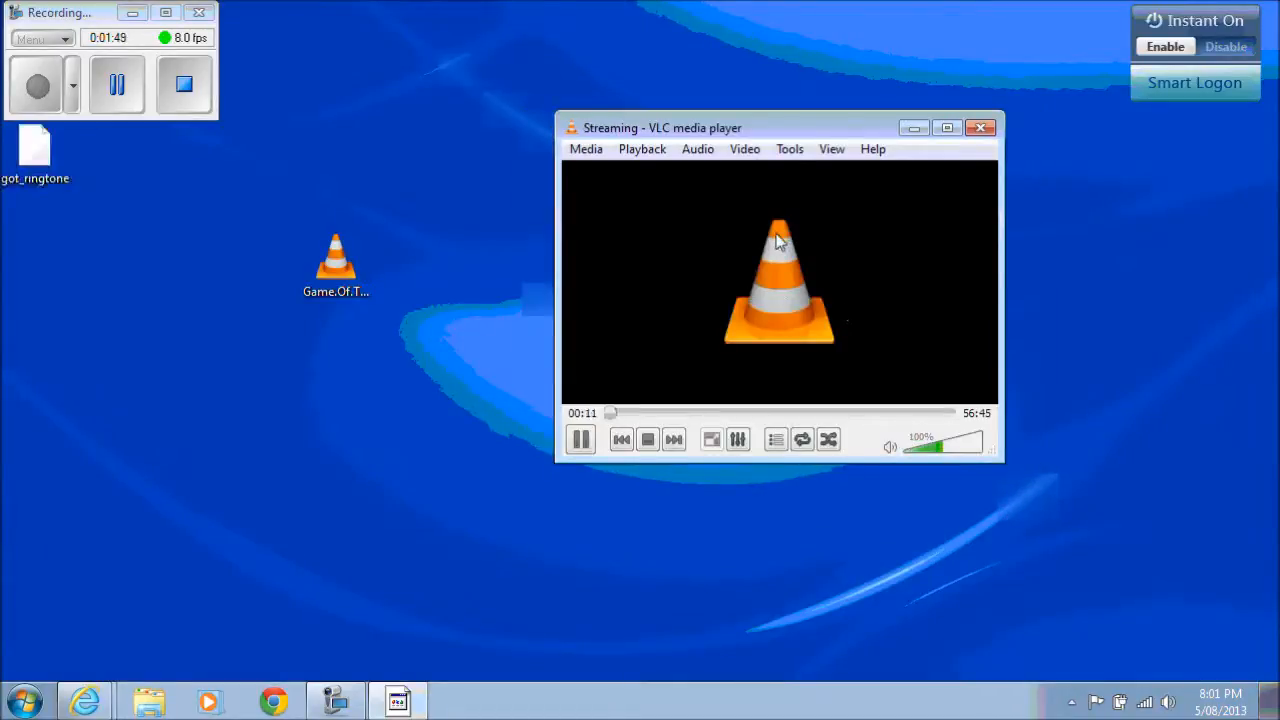
- Let the episode stream through VLC until got_ringtone finishes converting
click(607, 412)
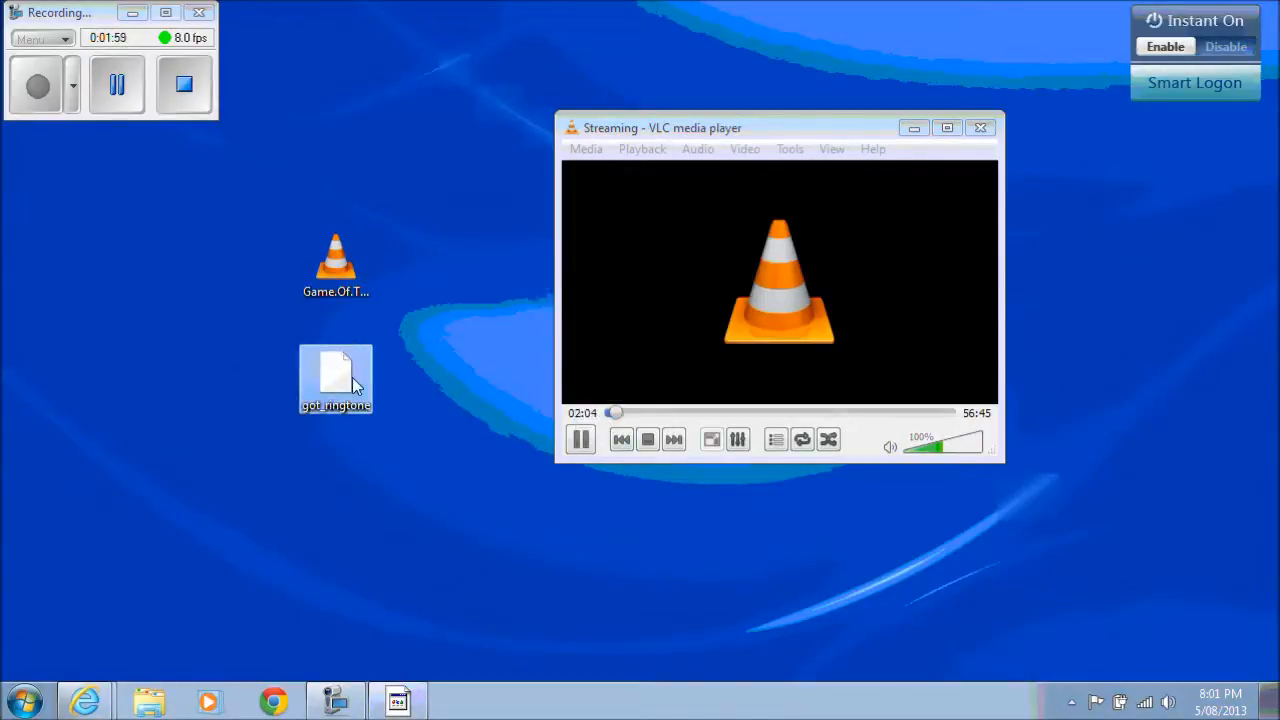
mouse_move(336, 380)
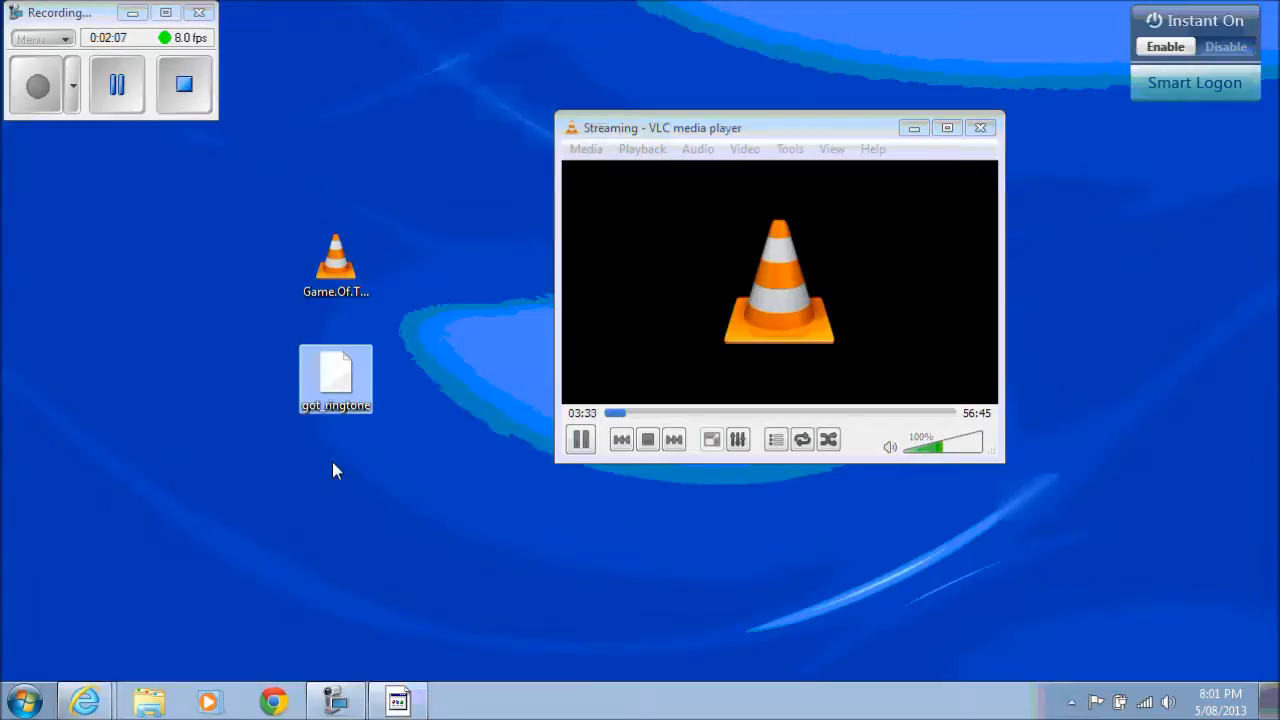
mouse_move(390, 415)
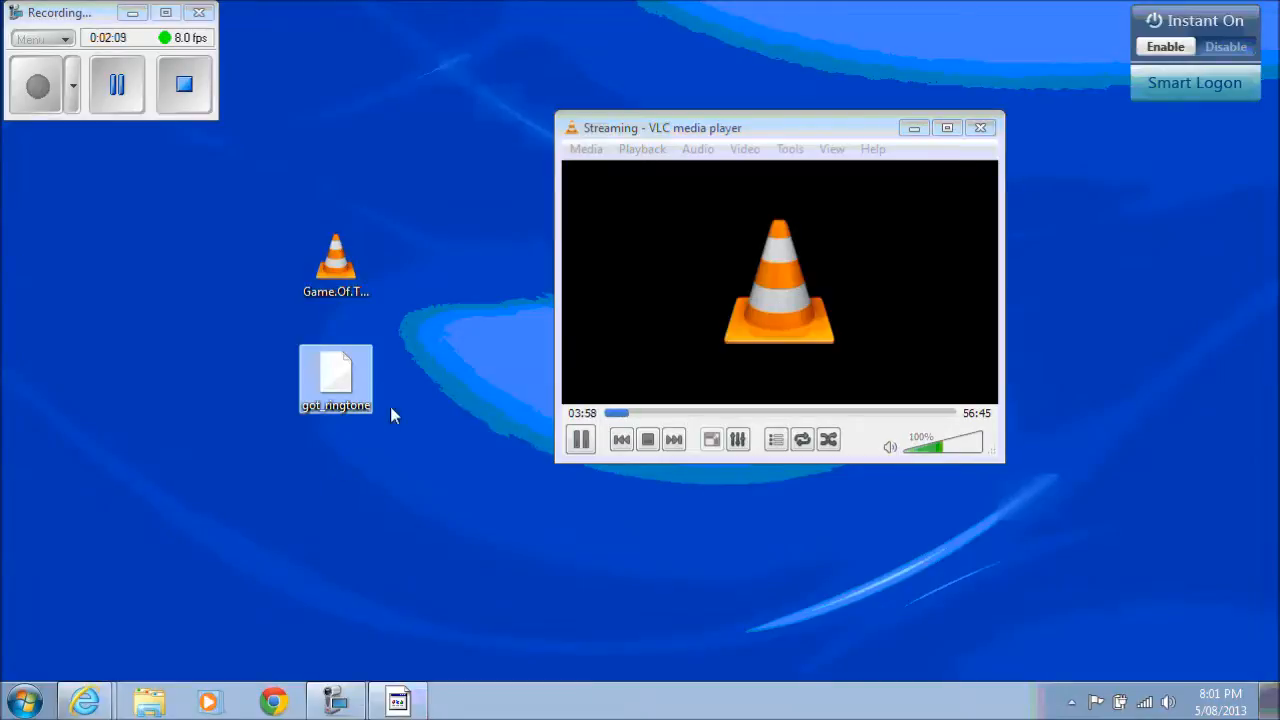
mouse_move(340, 365)
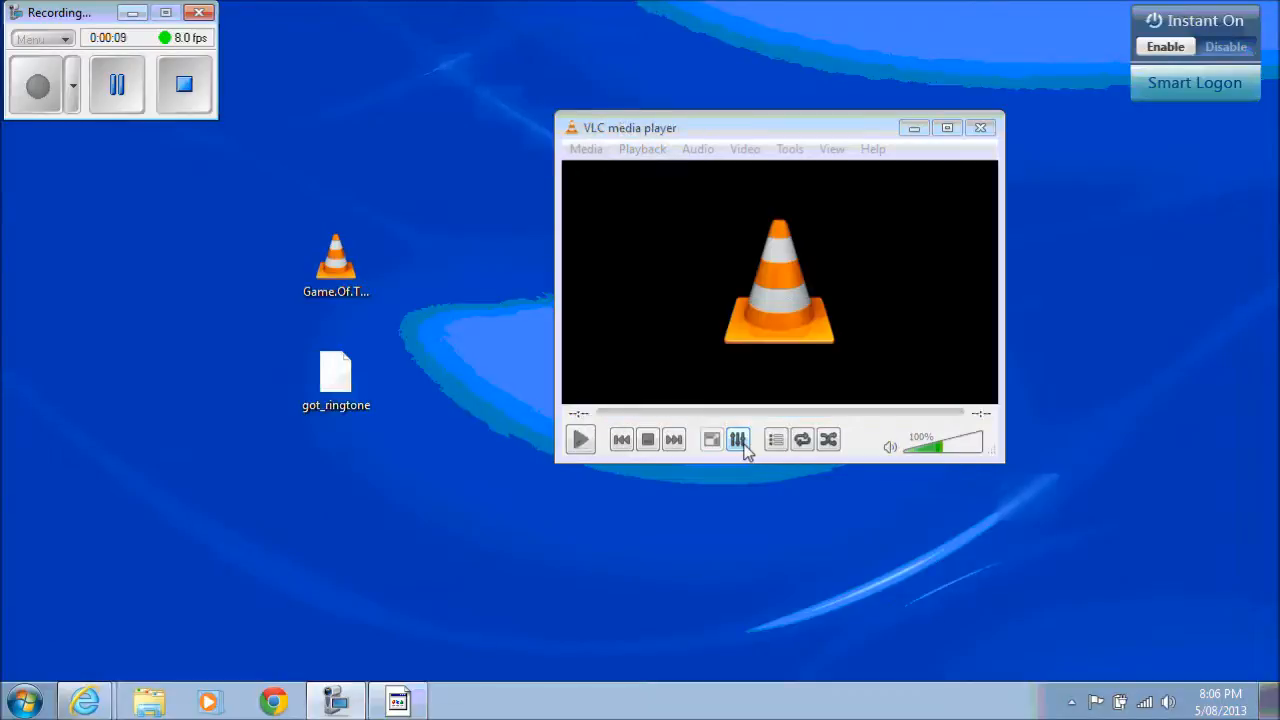
- Select got_ringtone on the desktop and choose Rename from its context menu
click(336, 380)
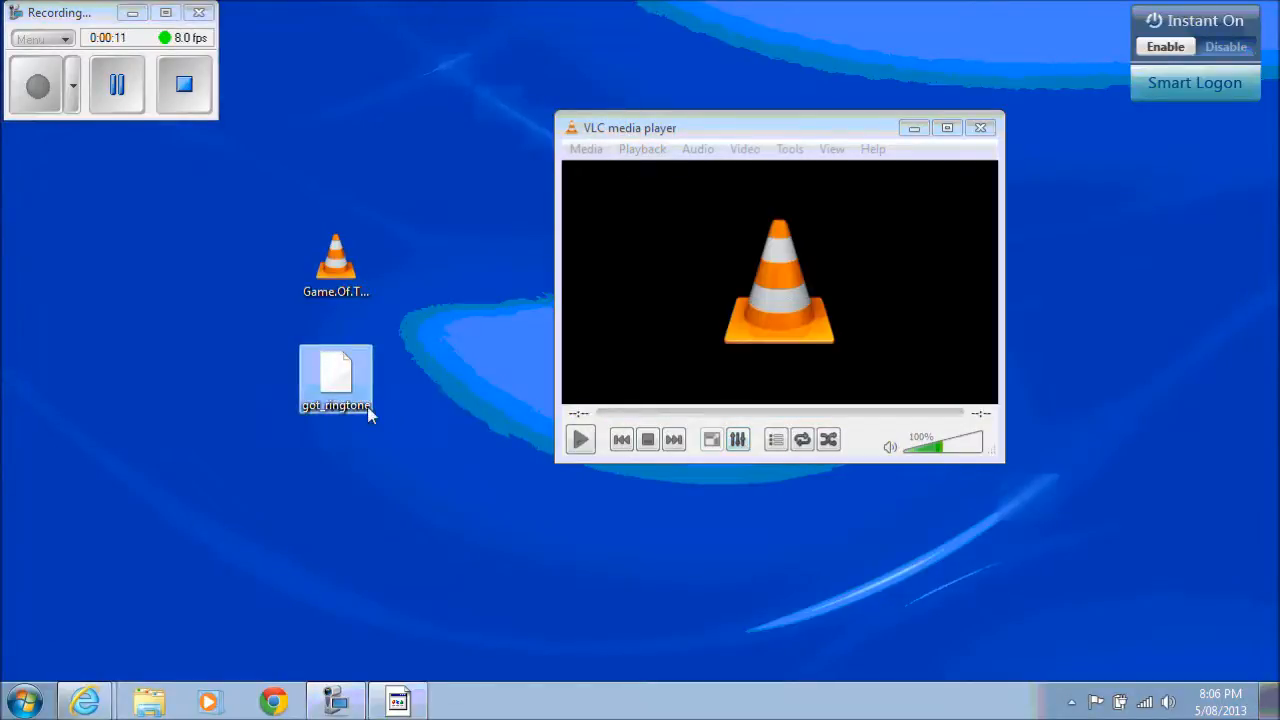
click(335, 375)
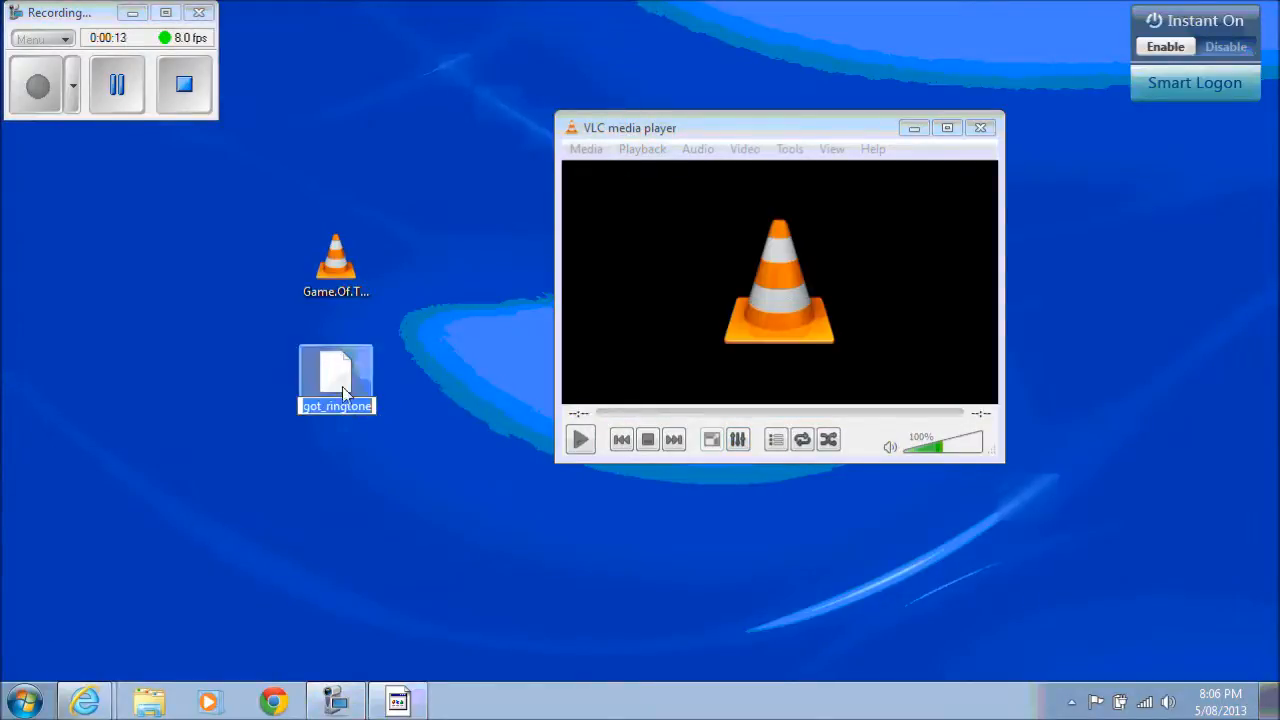
right_click(336, 375)
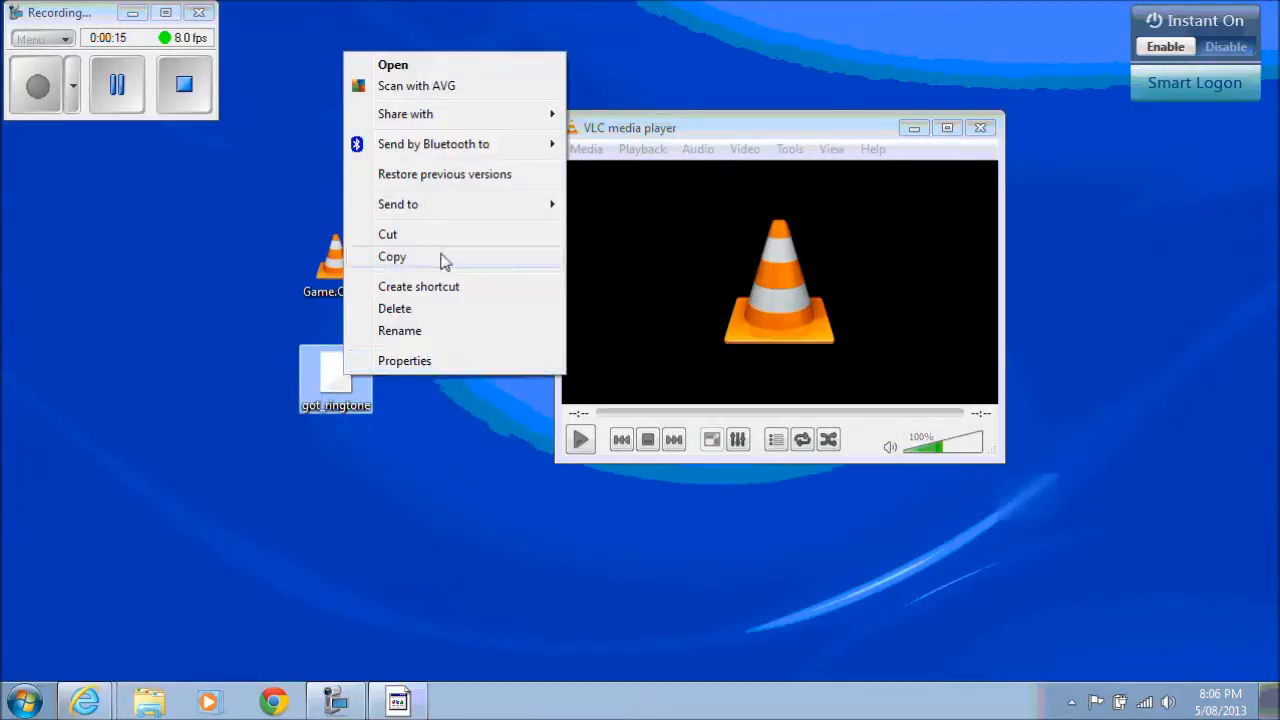
click(404, 360)
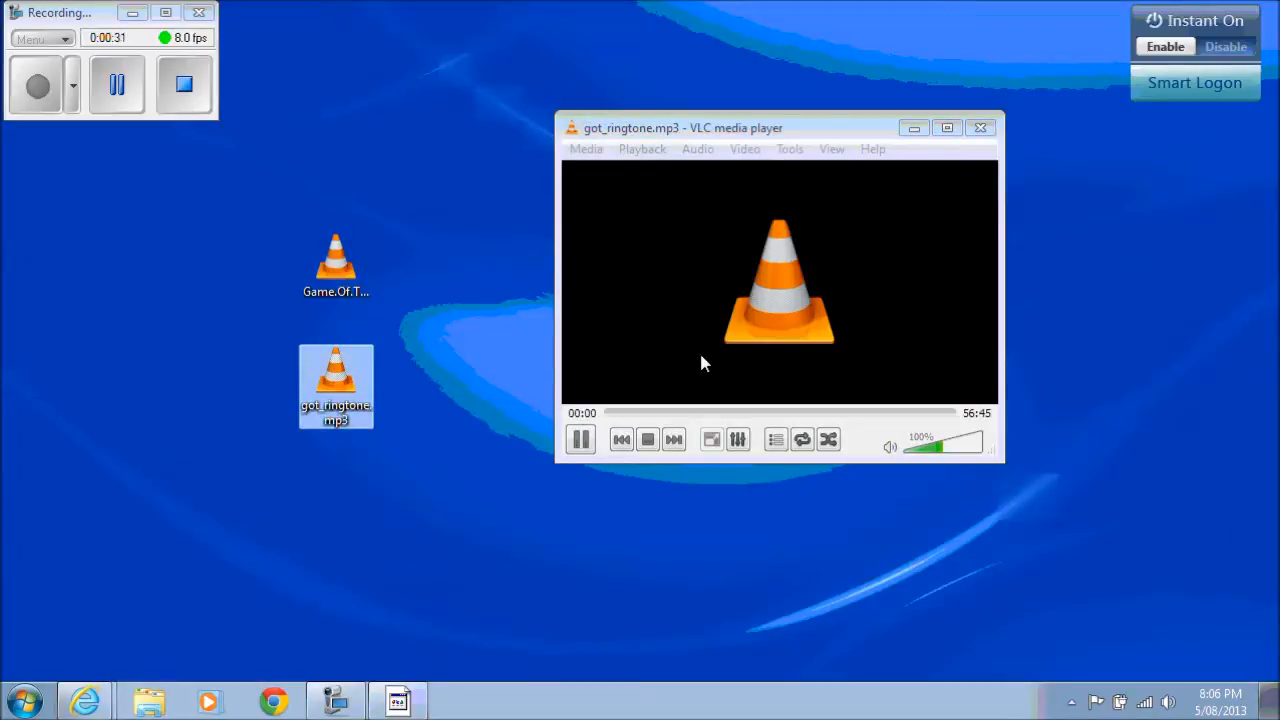
mouse_move(418, 308)
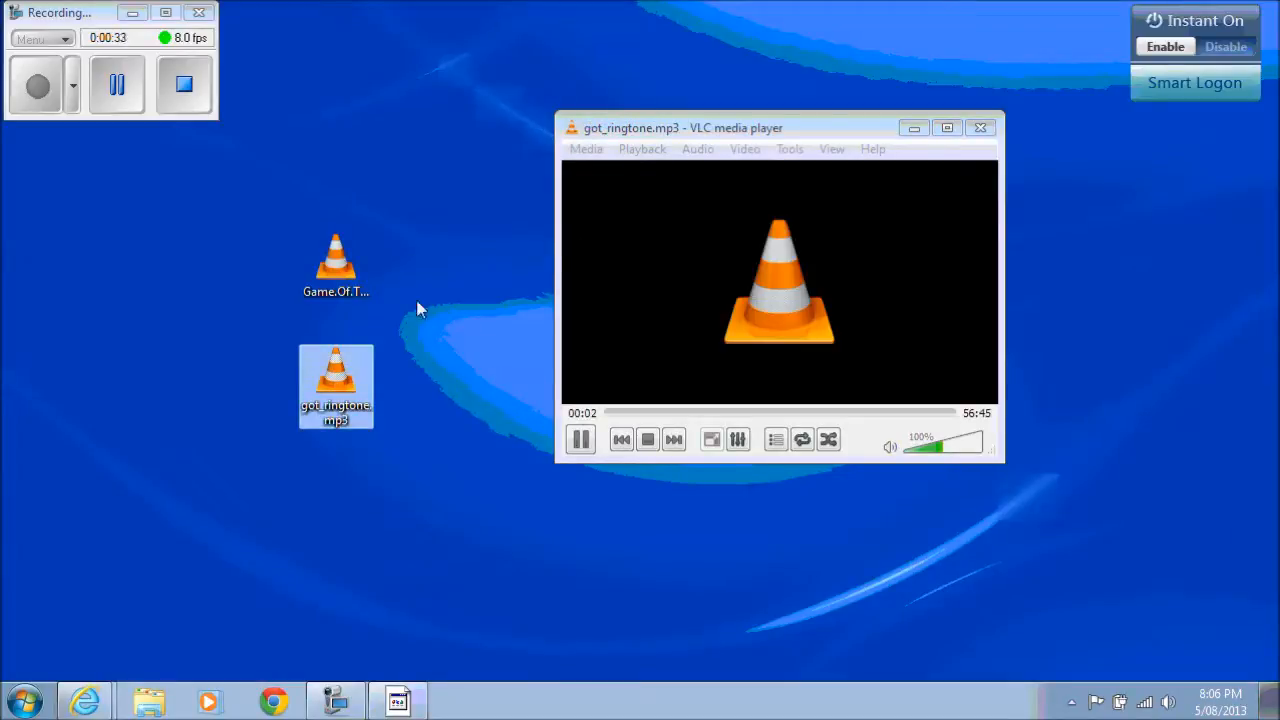